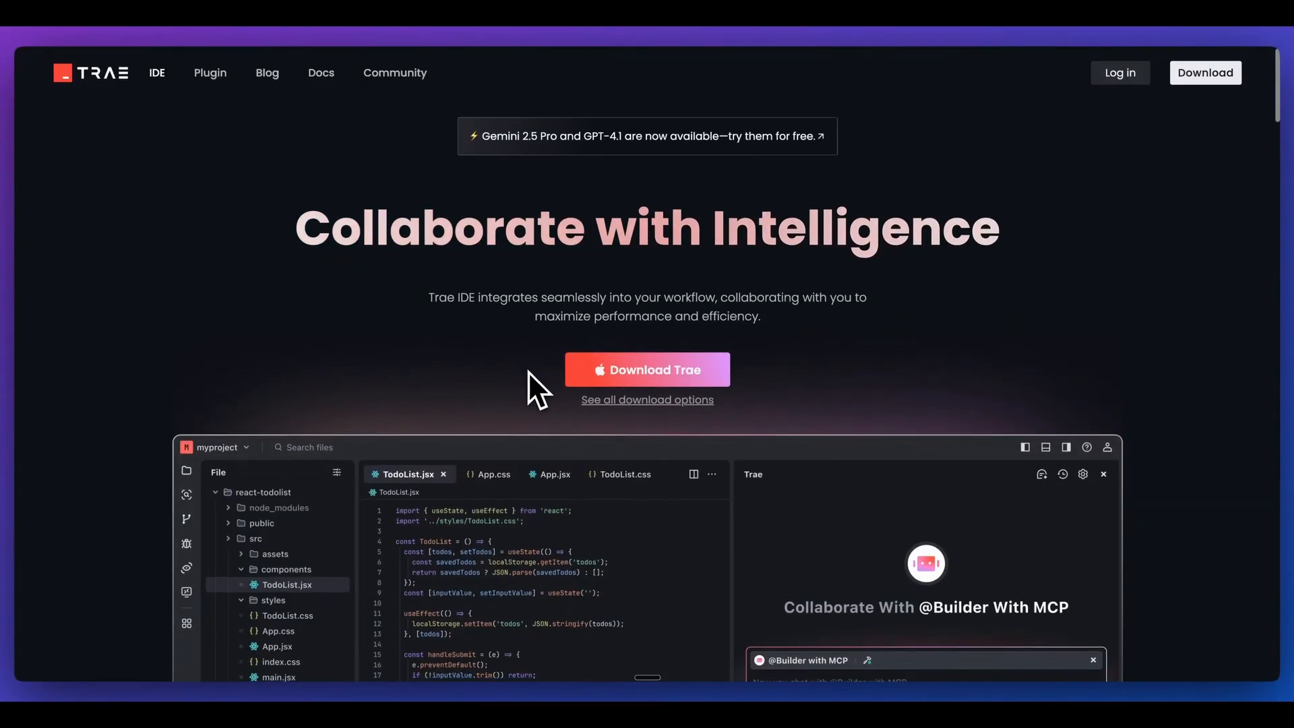
# Scroll the Trae homepage down to the '#Agent – Customize your own AI Agents' section
pyautogui.scroll(-3)
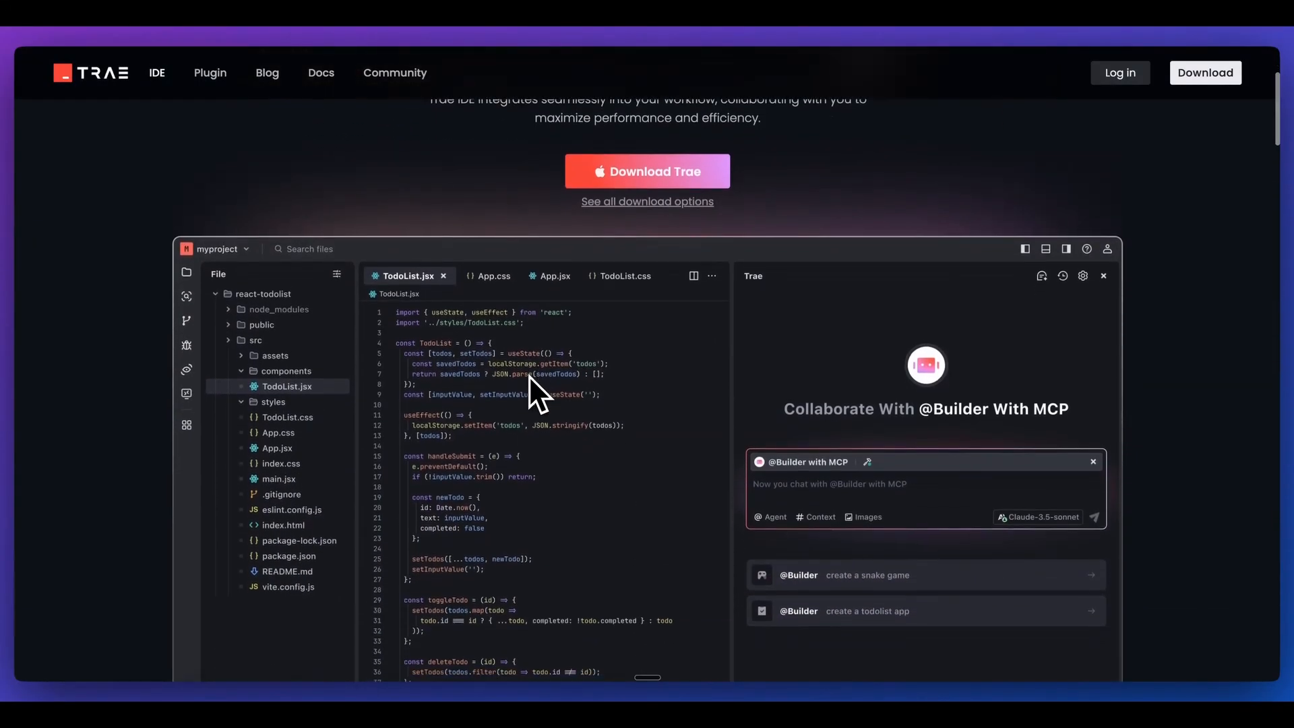
pyautogui.scroll(-3)
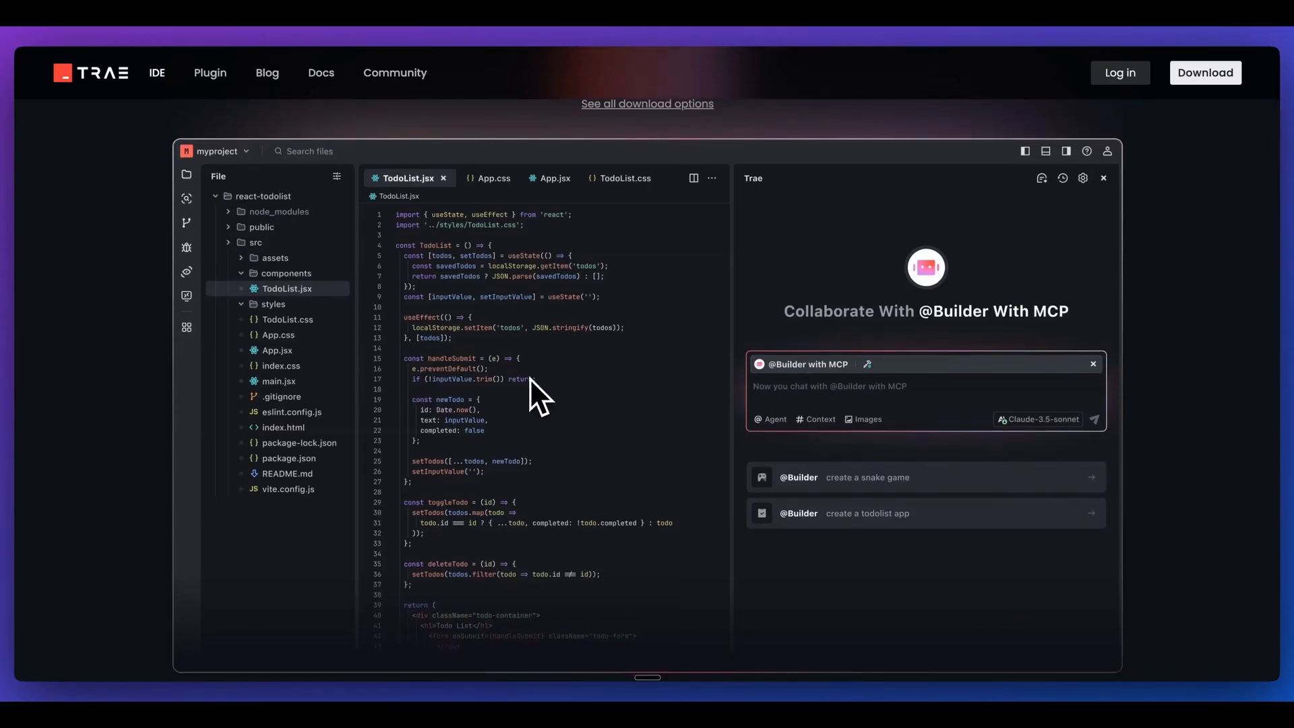
pyautogui.scroll(-3)
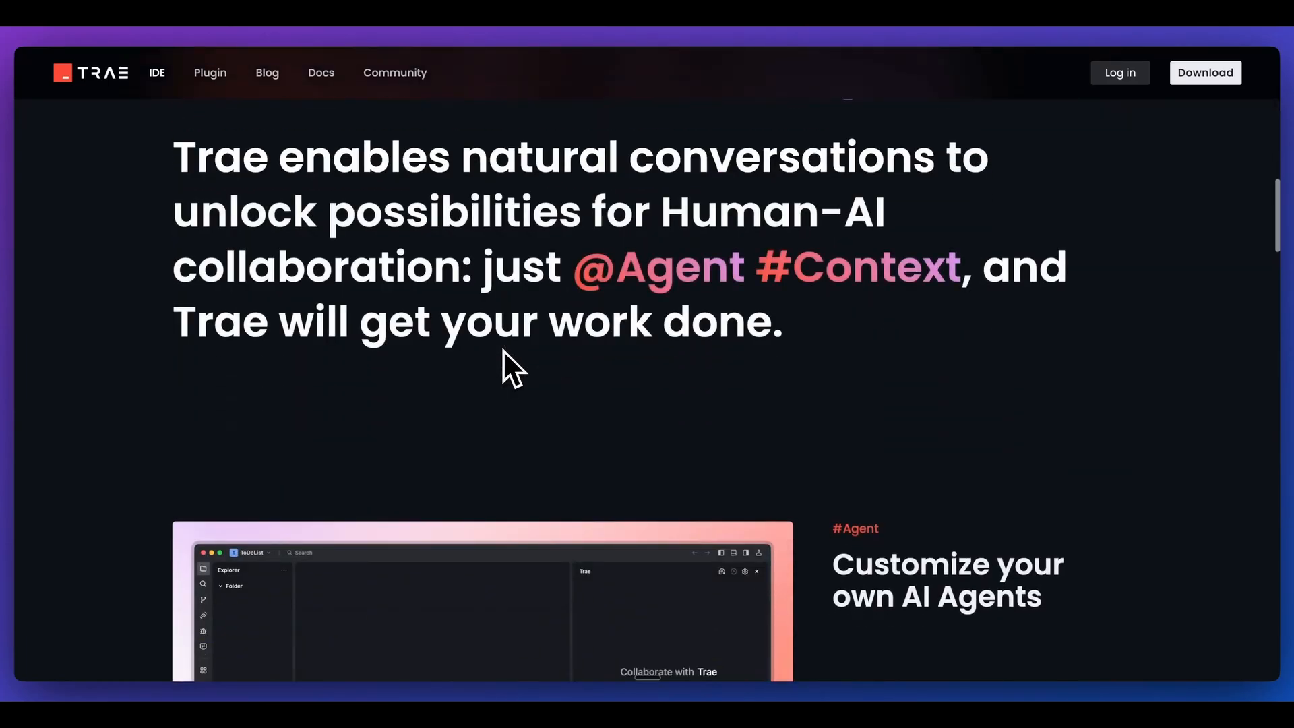
pyautogui.scroll(-3)
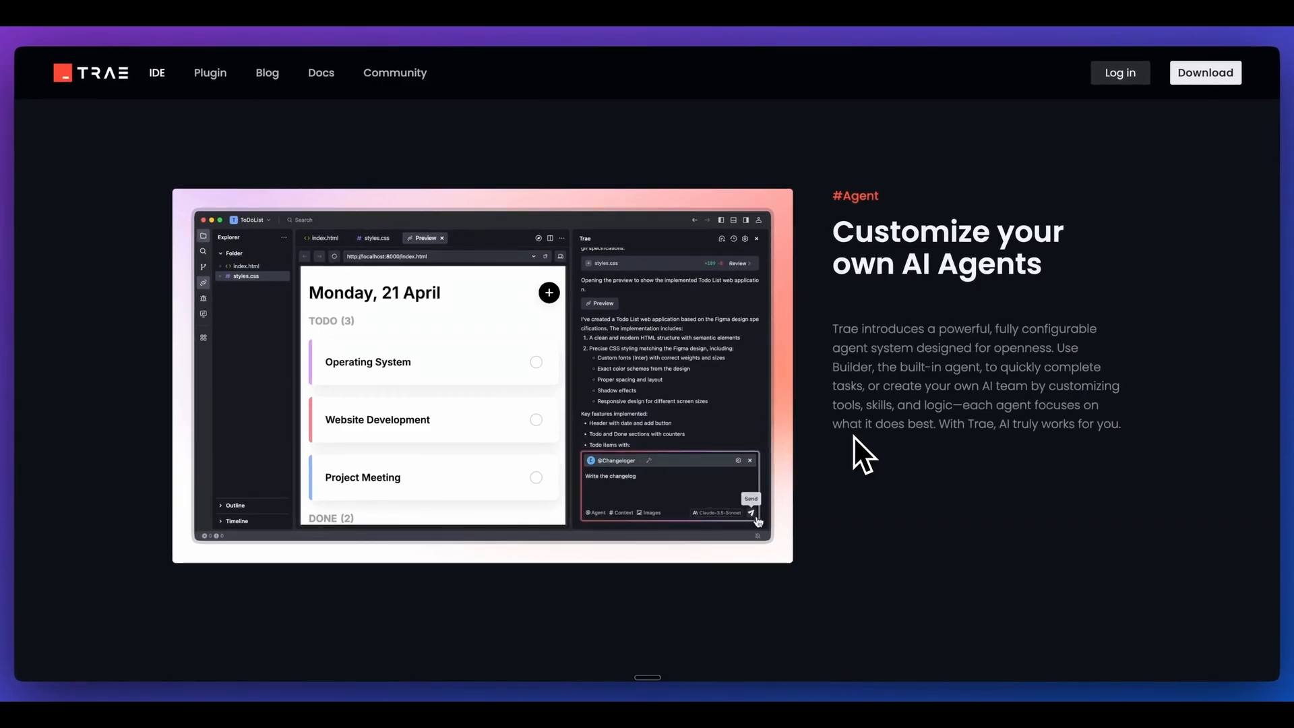
pyautogui.click(752, 513)
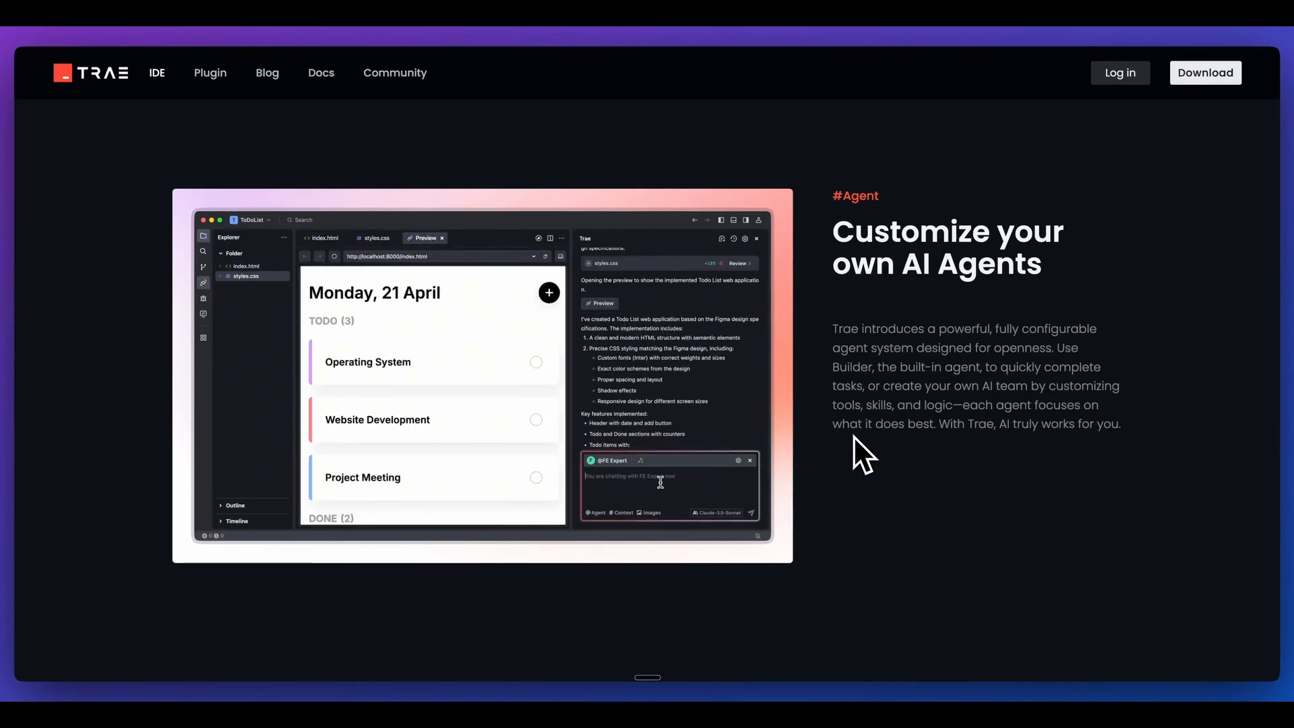
pyautogui.scroll(-3)
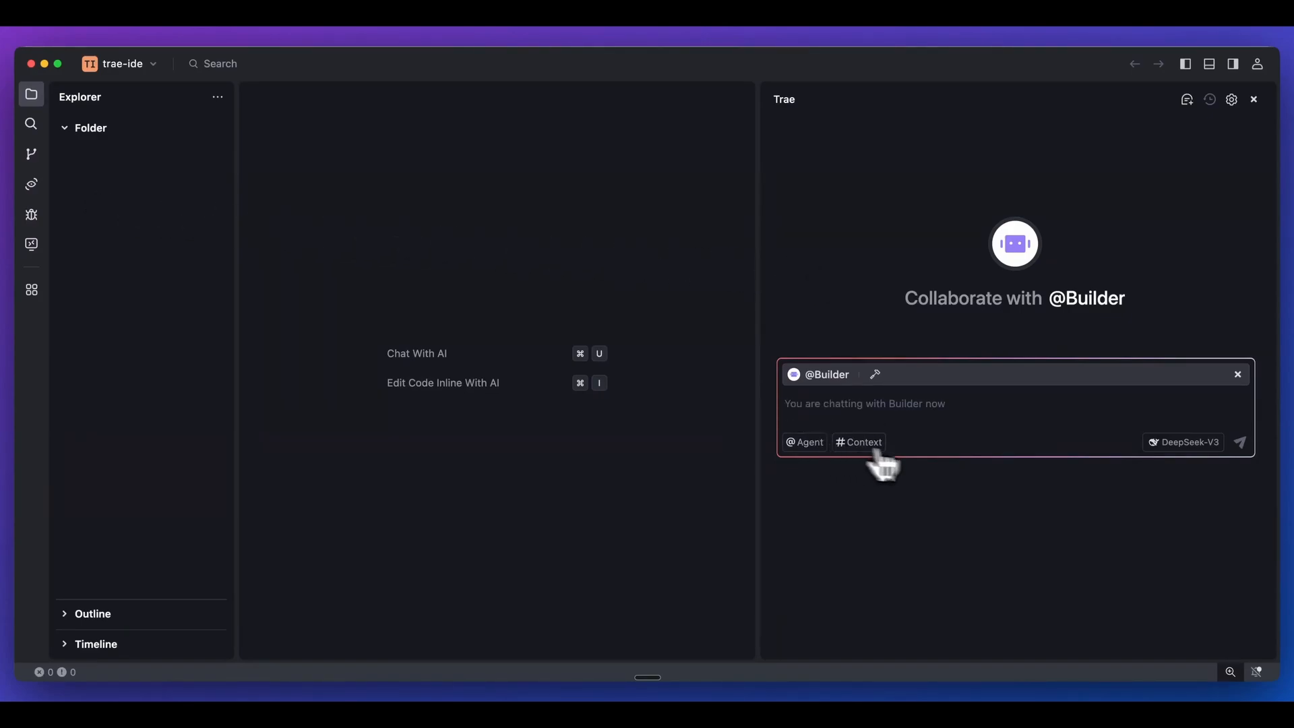
# Reach the Models page via the chat model selector's Add Model entry, then dismiss the Add Model form
pyautogui.click(1183, 442)
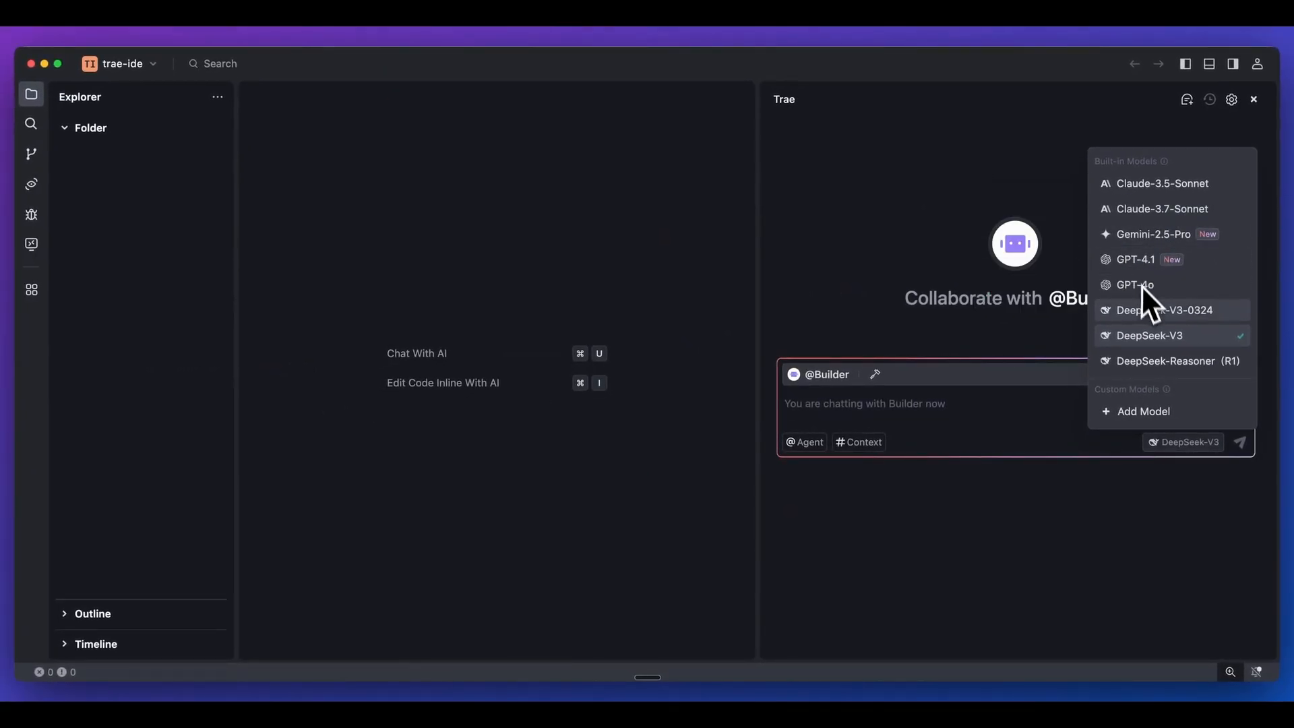
pyautogui.click(1143, 411)
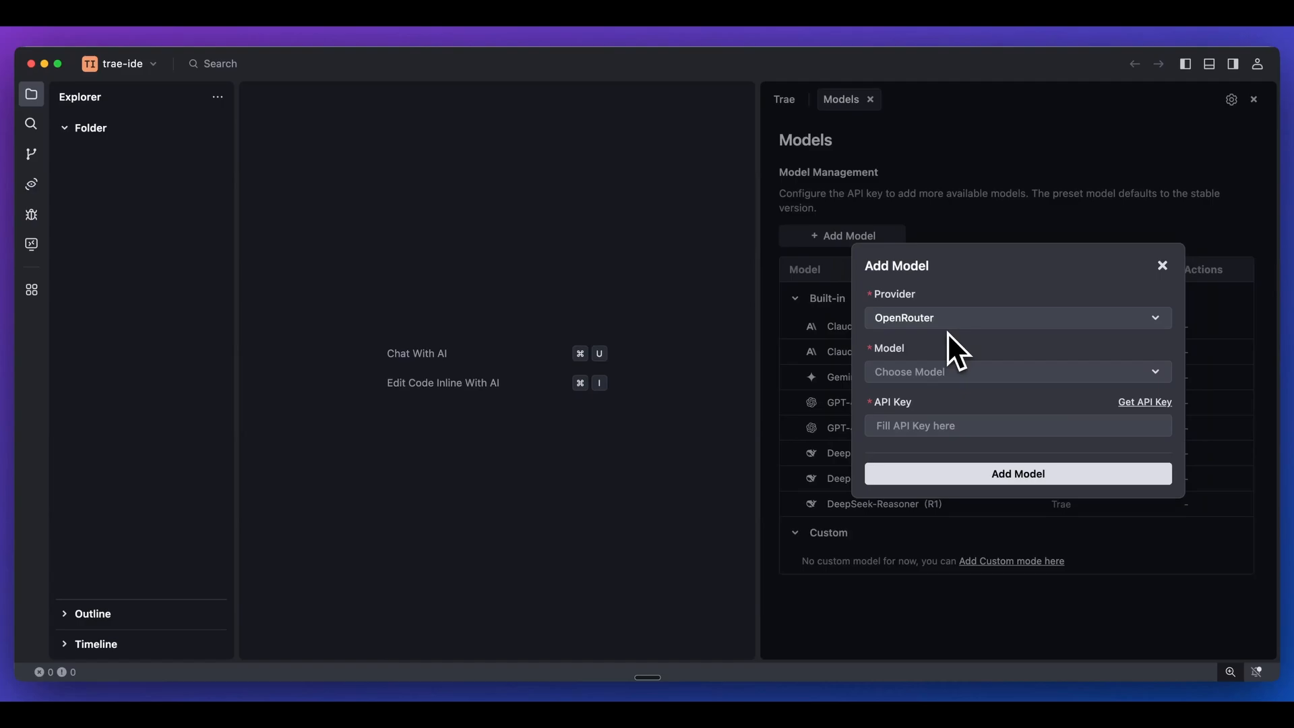
pyautogui.click(1017, 372)
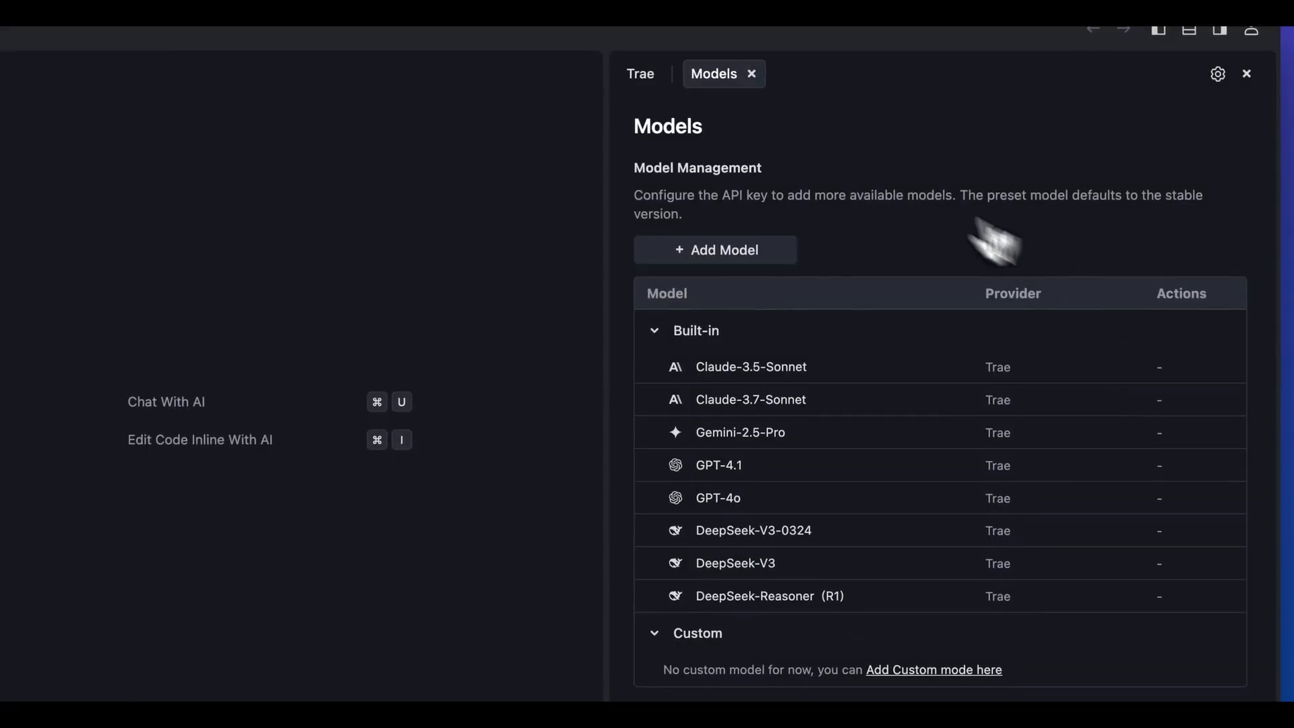
pyautogui.click(752, 73)
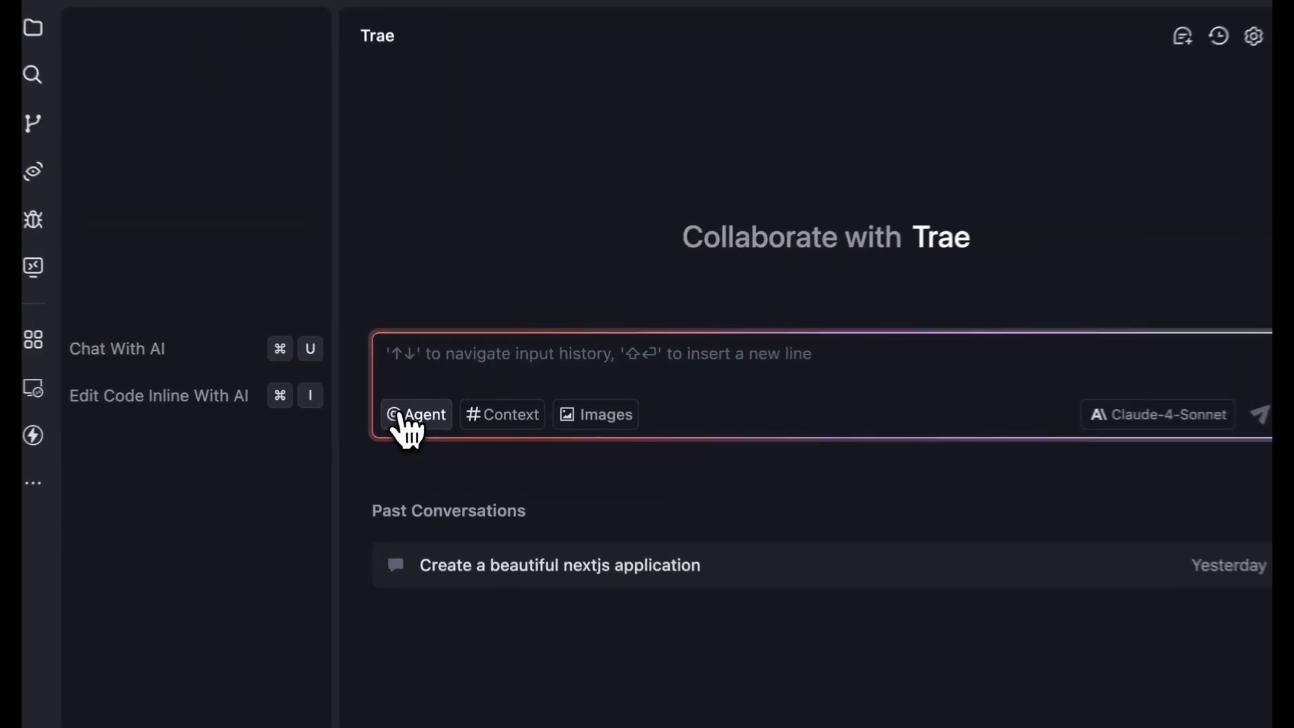
# Create a new agent named 'DB Agent' and go to the MCP page to add servers for it
pyautogui.click(415, 413)
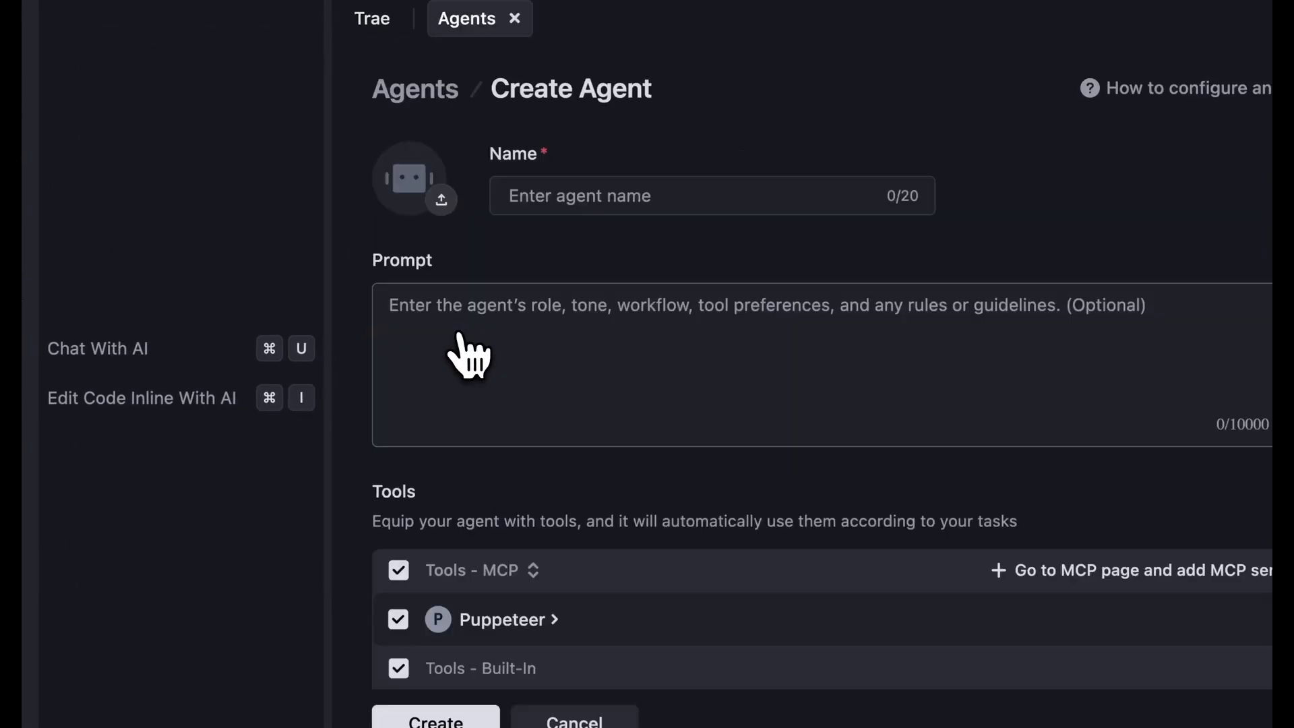
pyautogui.moveTo(674, 437)
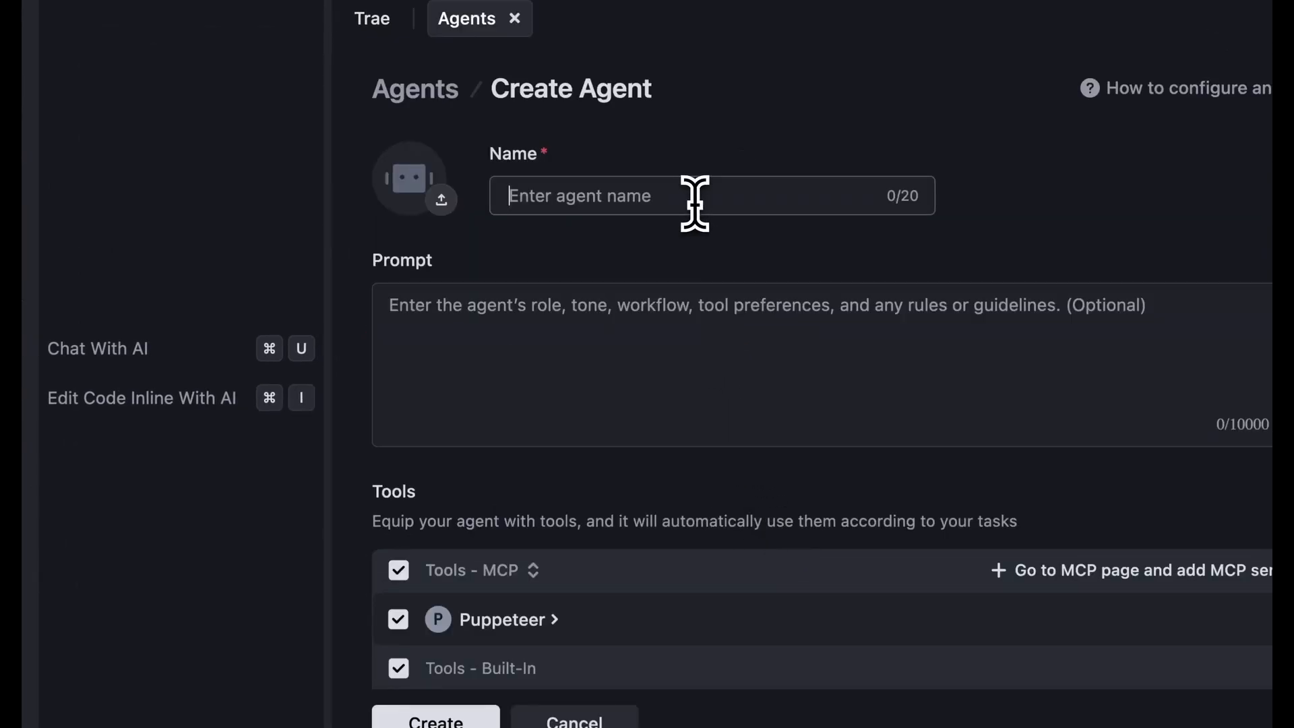
pyautogui.write('DB')
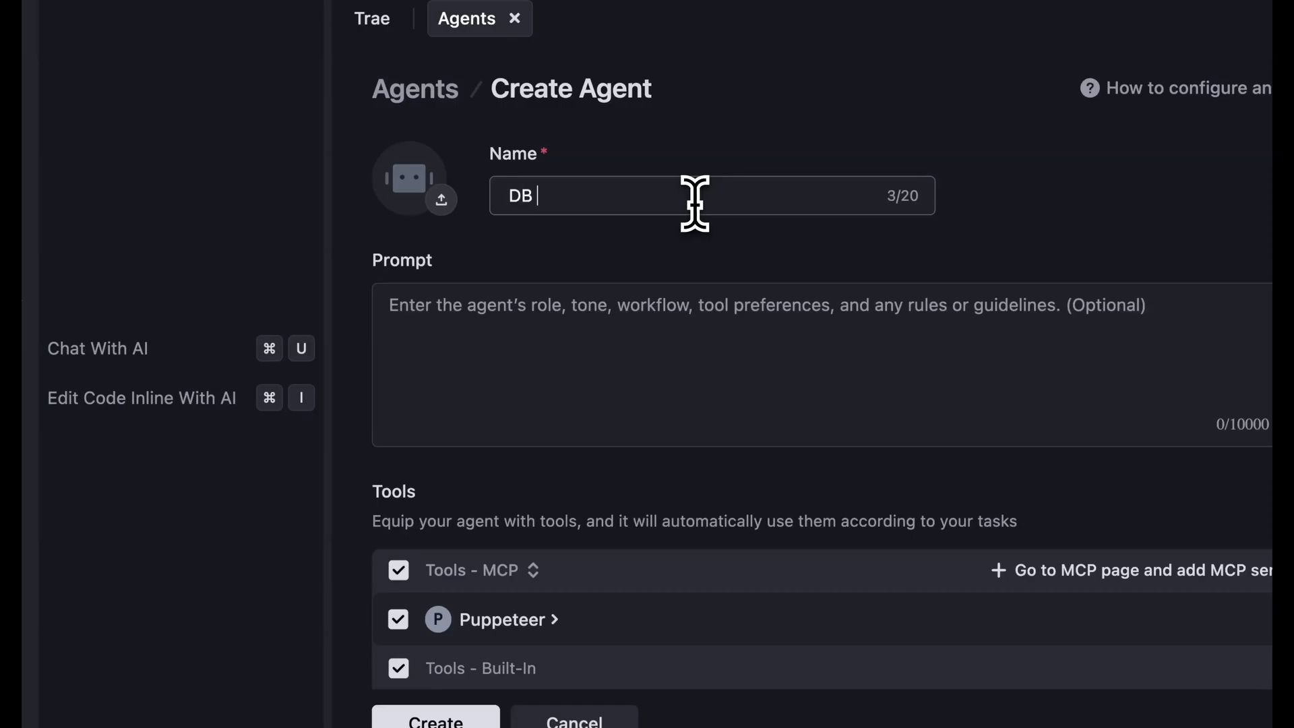
pyautogui.write('Agent')
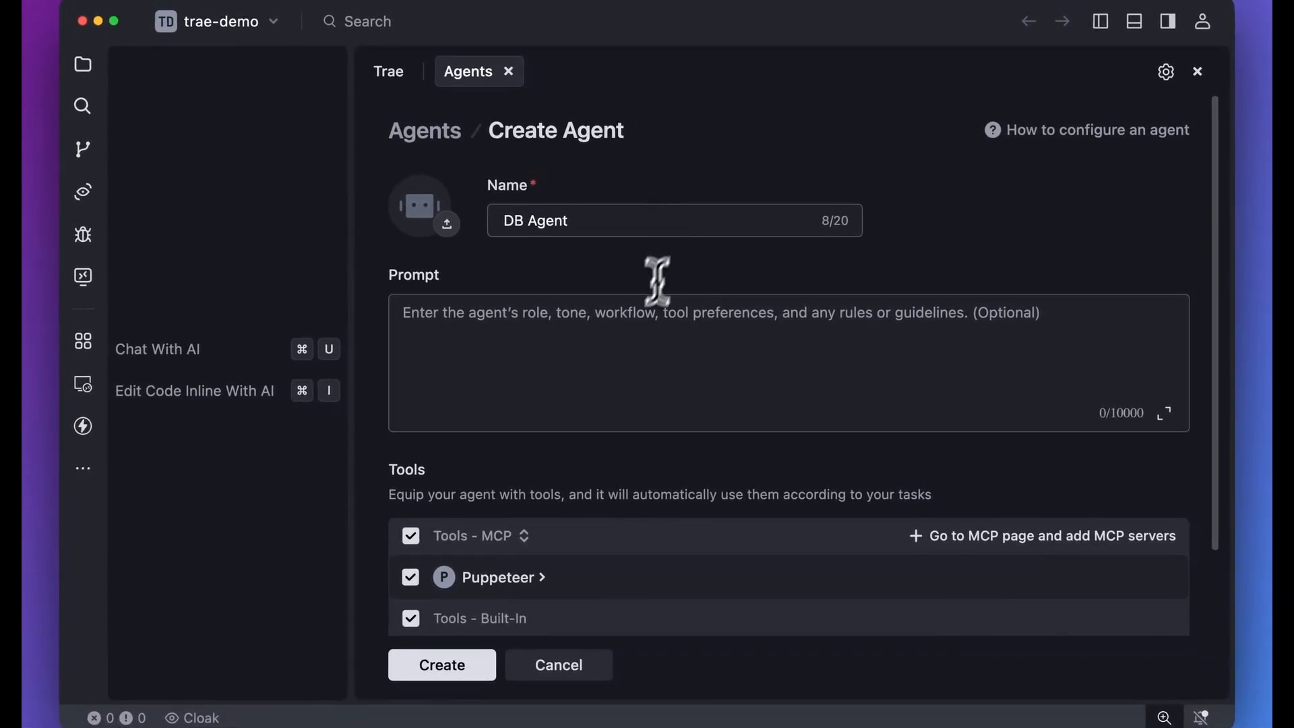
pyautogui.moveTo(629, 327)
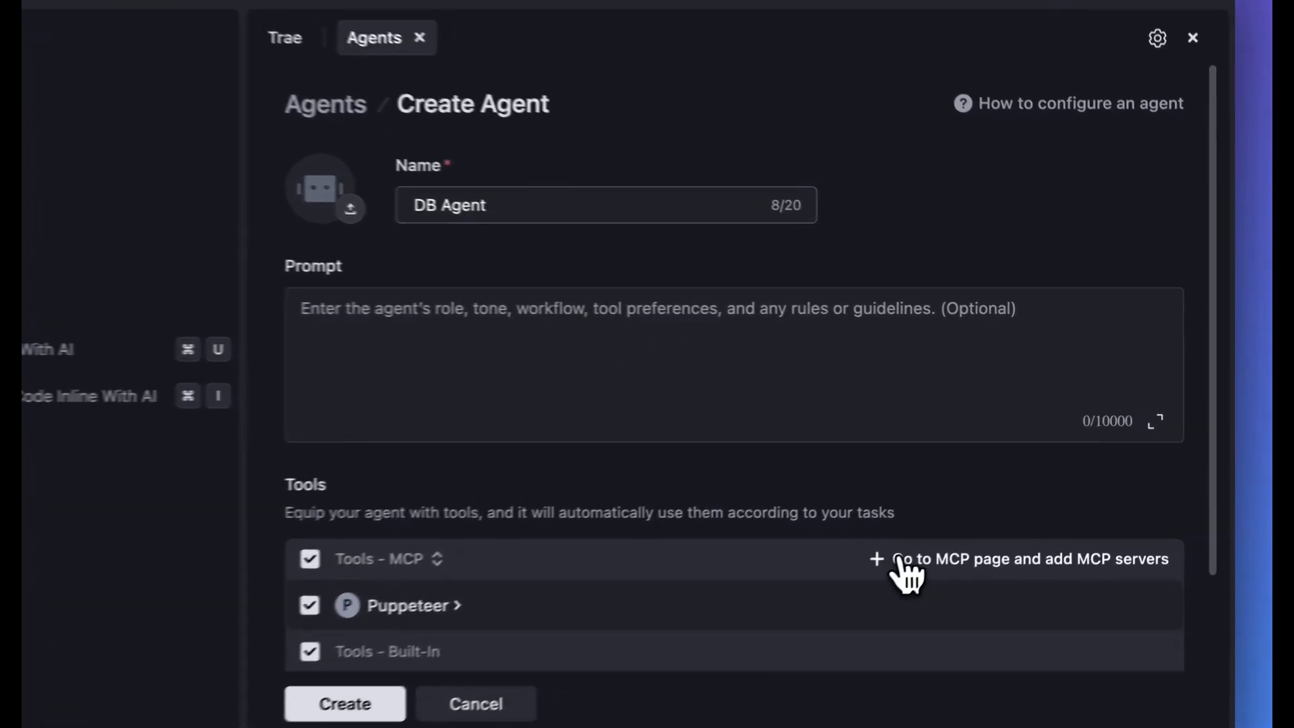
pyautogui.click(1030, 558)
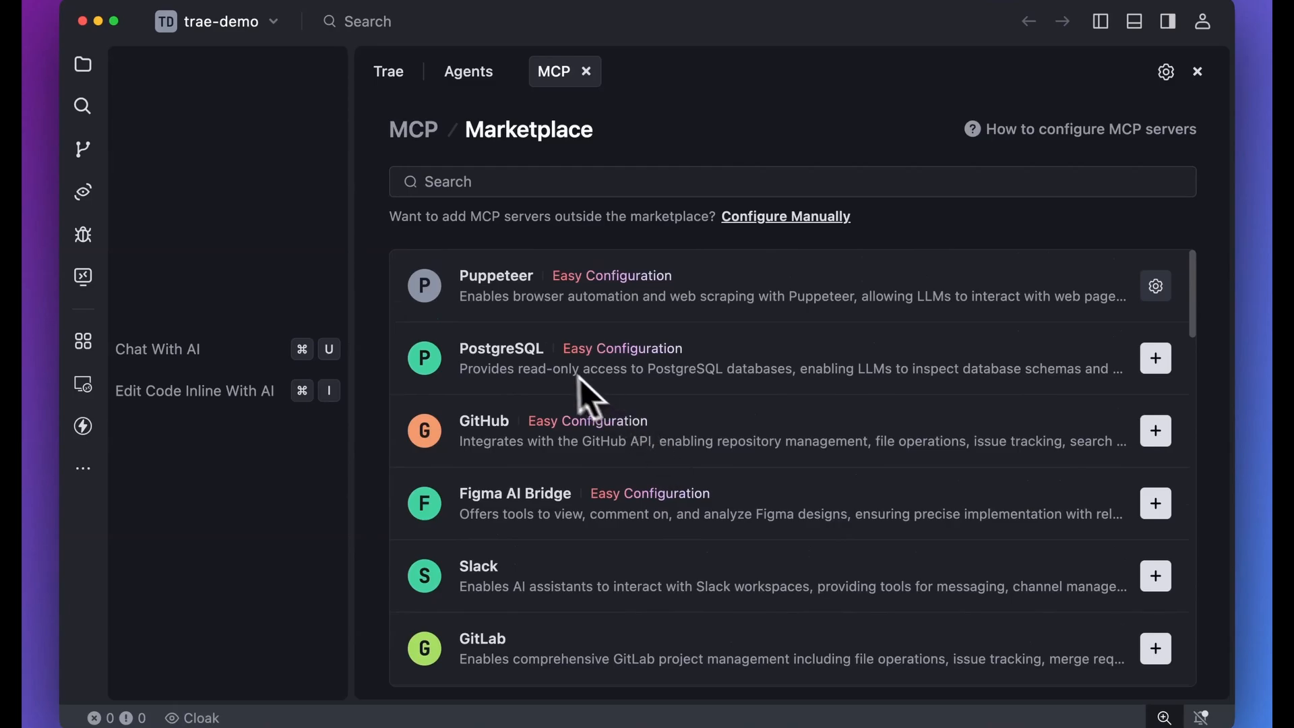
# Add the PostgreSQL MCP server to DB Agent, create it, and start chatting with it via @
pyautogui.click(1155, 358)
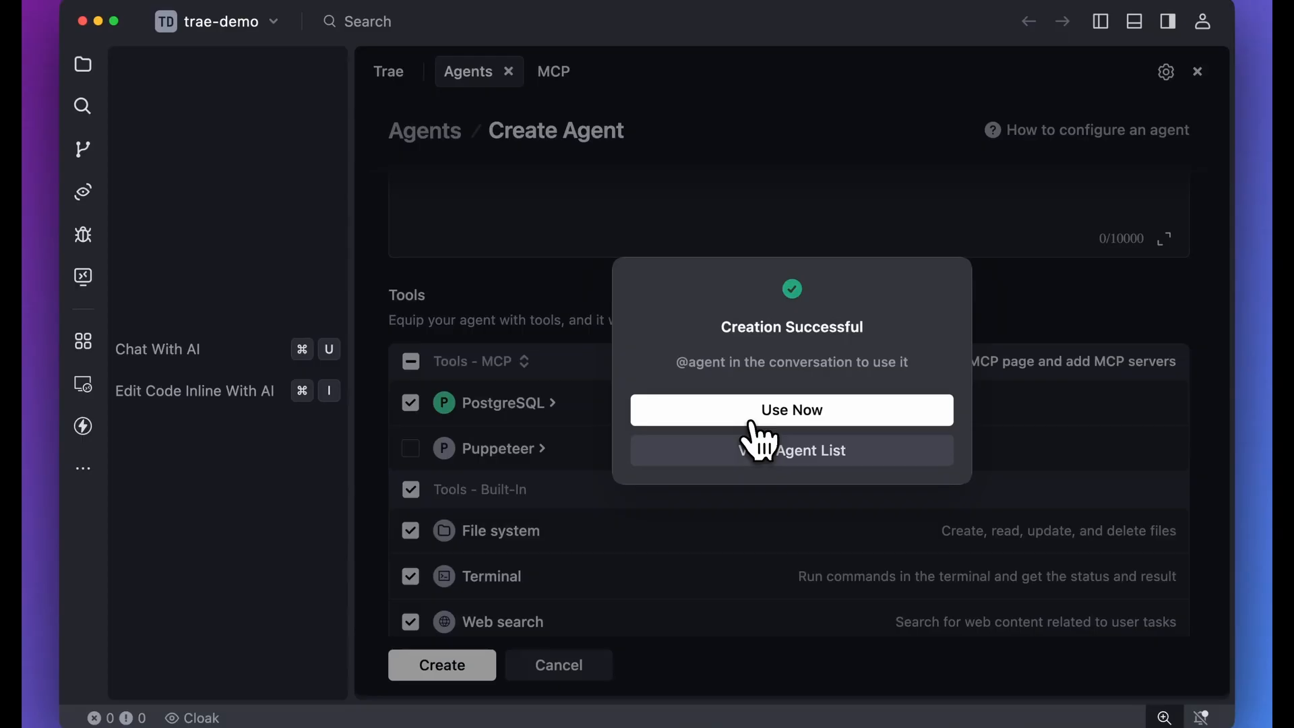
pyautogui.click(791, 409)
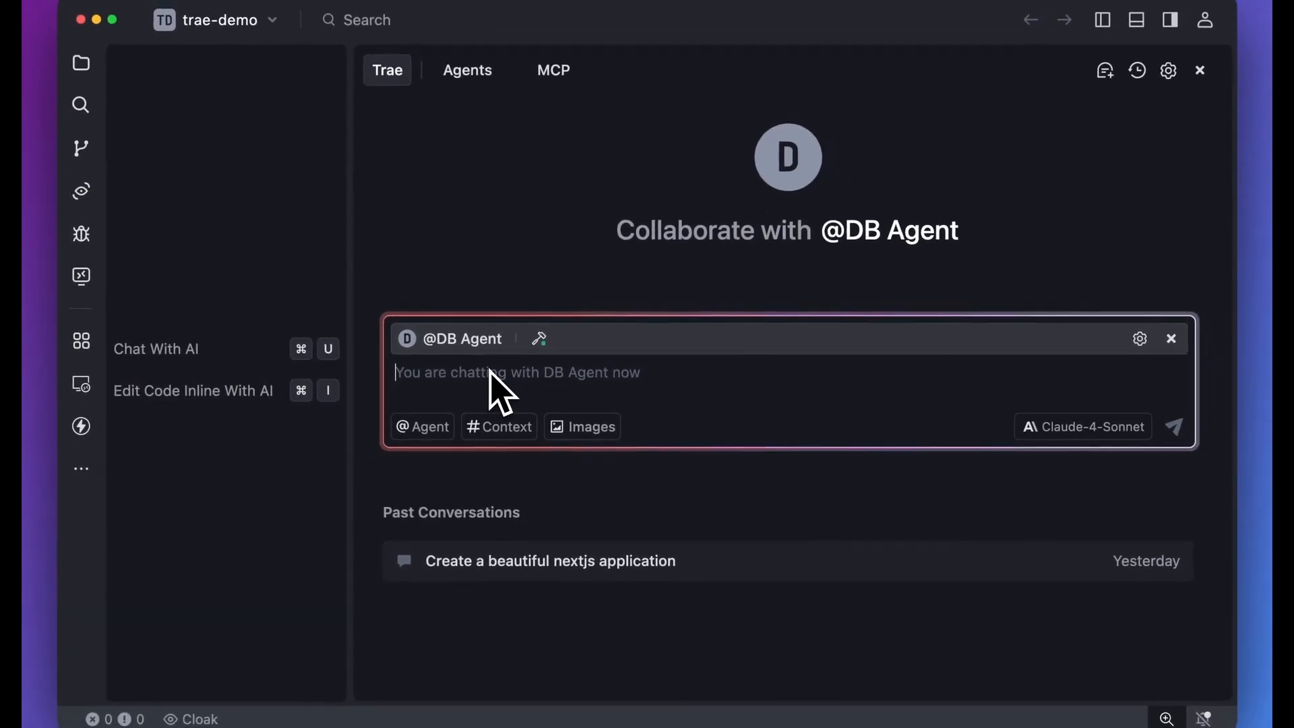
pyautogui.write('@')
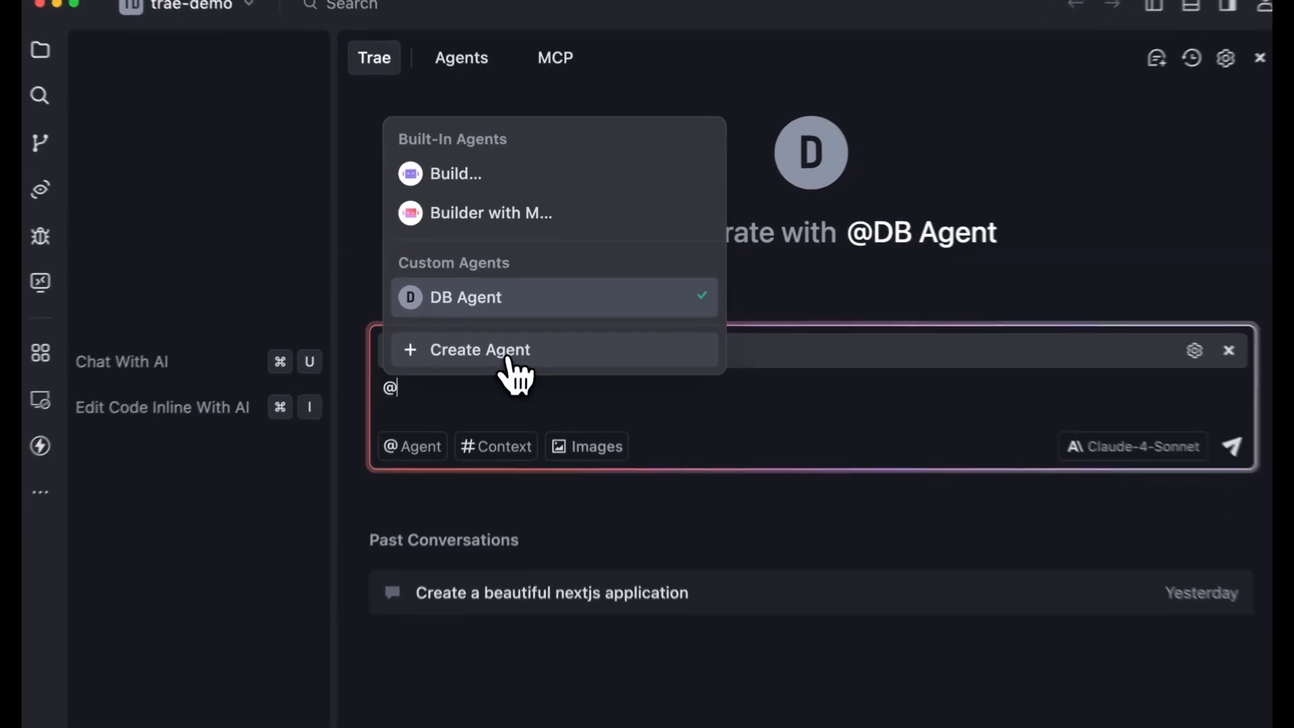
# Start another agent and add the firecrawl-mcp server by pasting Firecrawl's configuration snippet manually
pyautogui.click(553, 56)
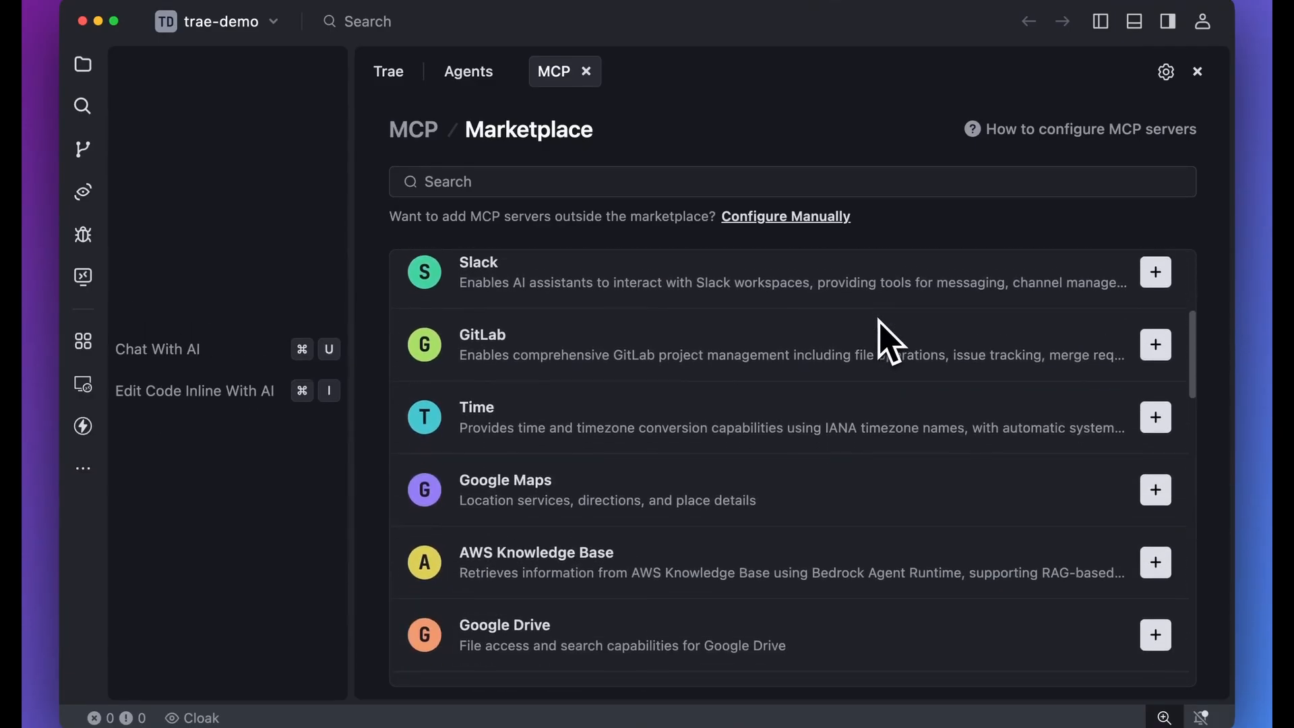
pyautogui.scroll(-3)
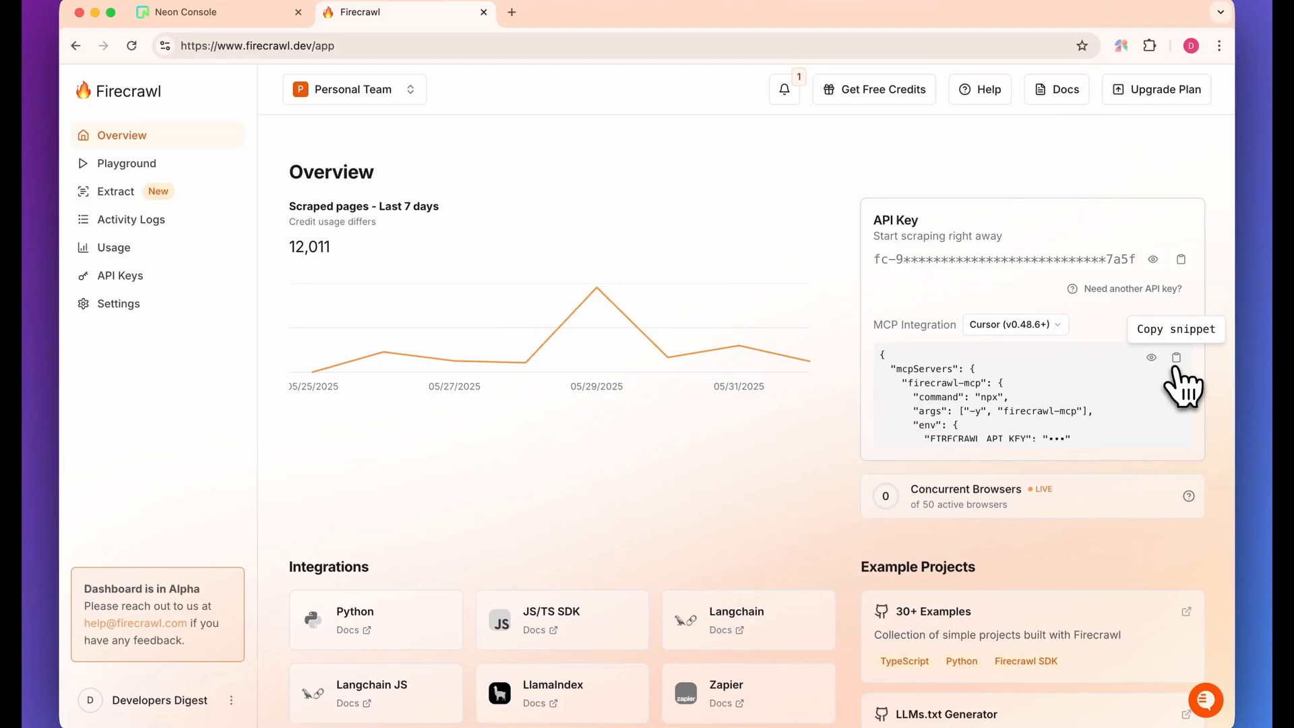
pyautogui.click(1175, 357)
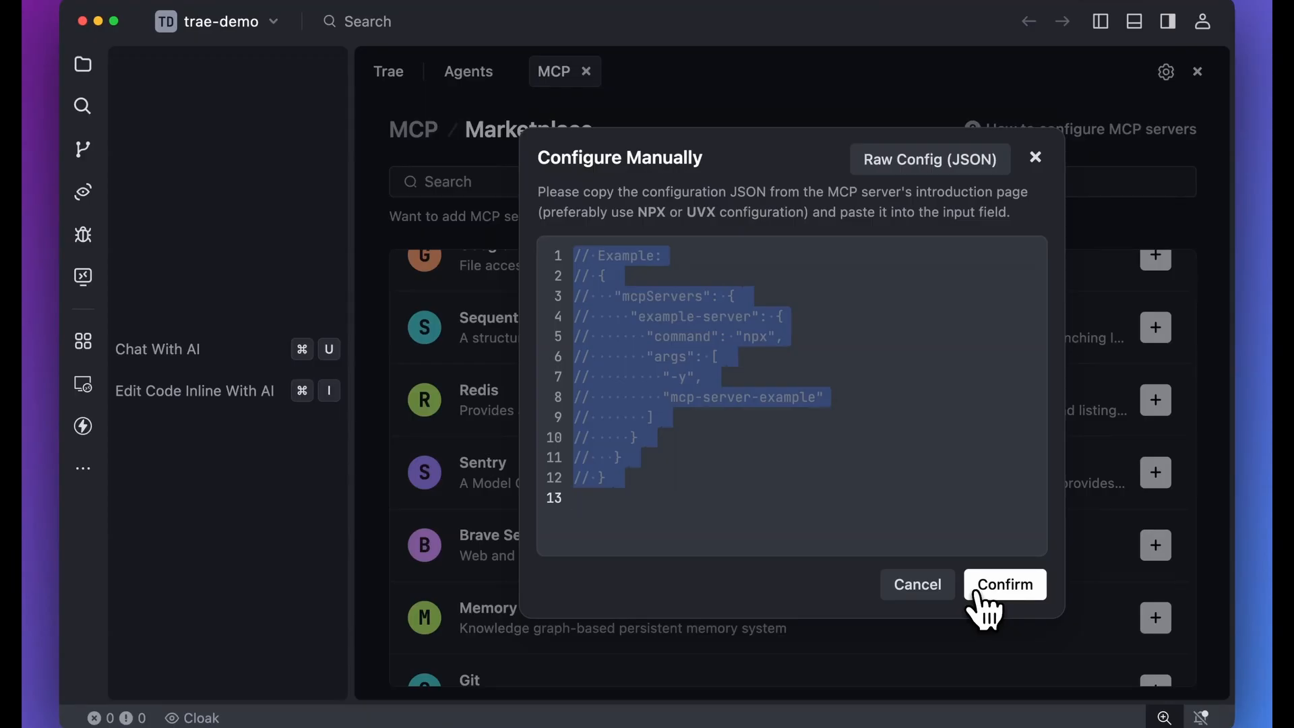
pyautogui.click(1004, 583)
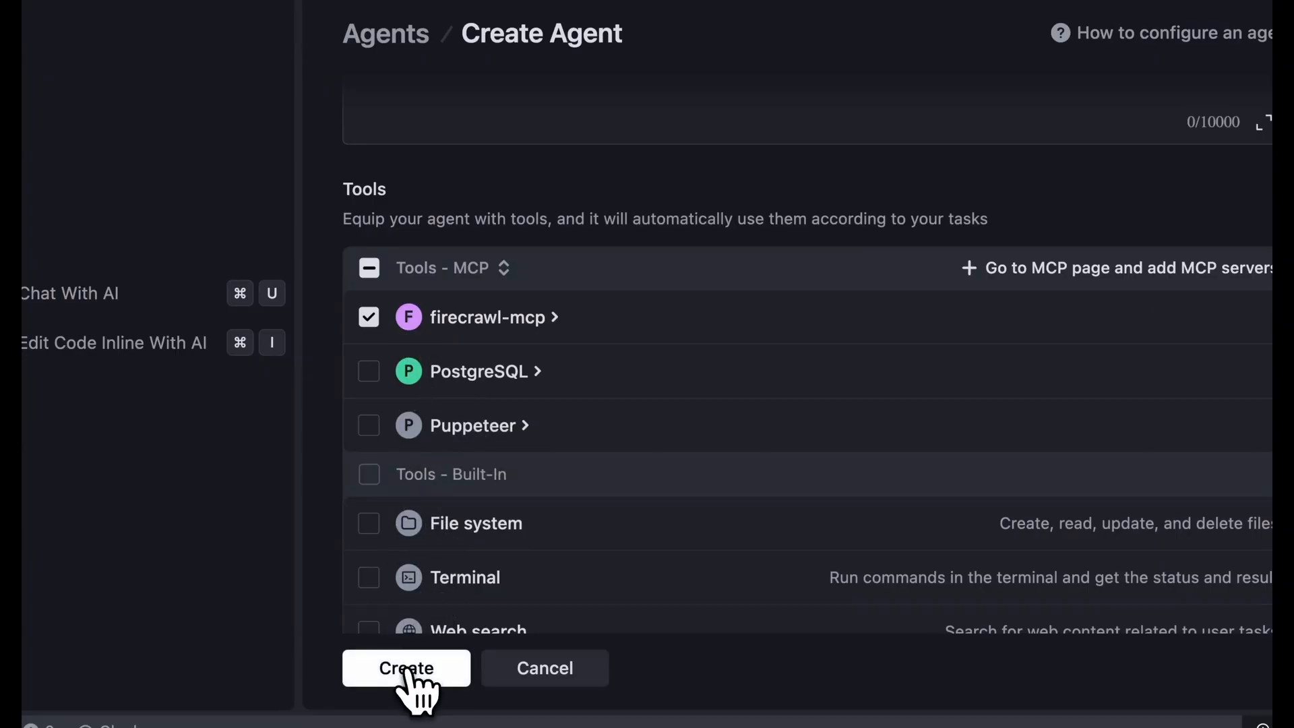
pyautogui.click(406, 667)
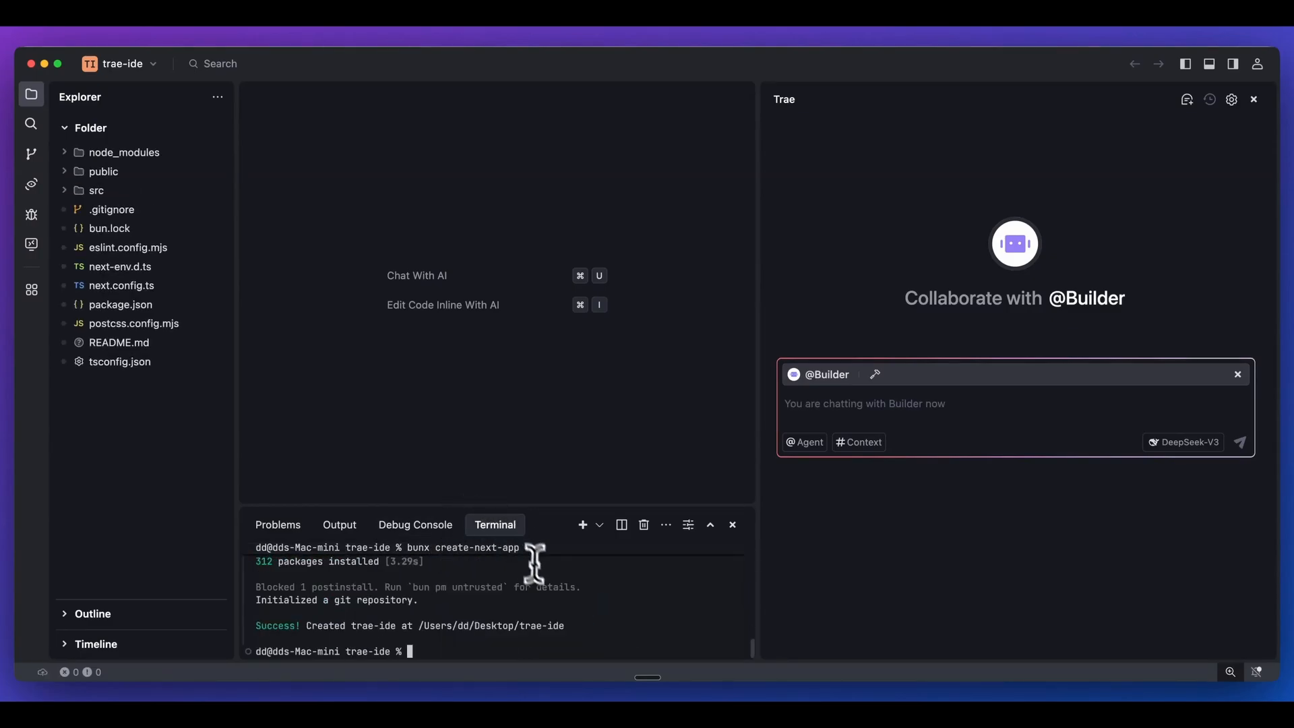
# Switch the Builder chat's model to Claude-3.7-Sonnet
pyautogui.click(1183, 442)
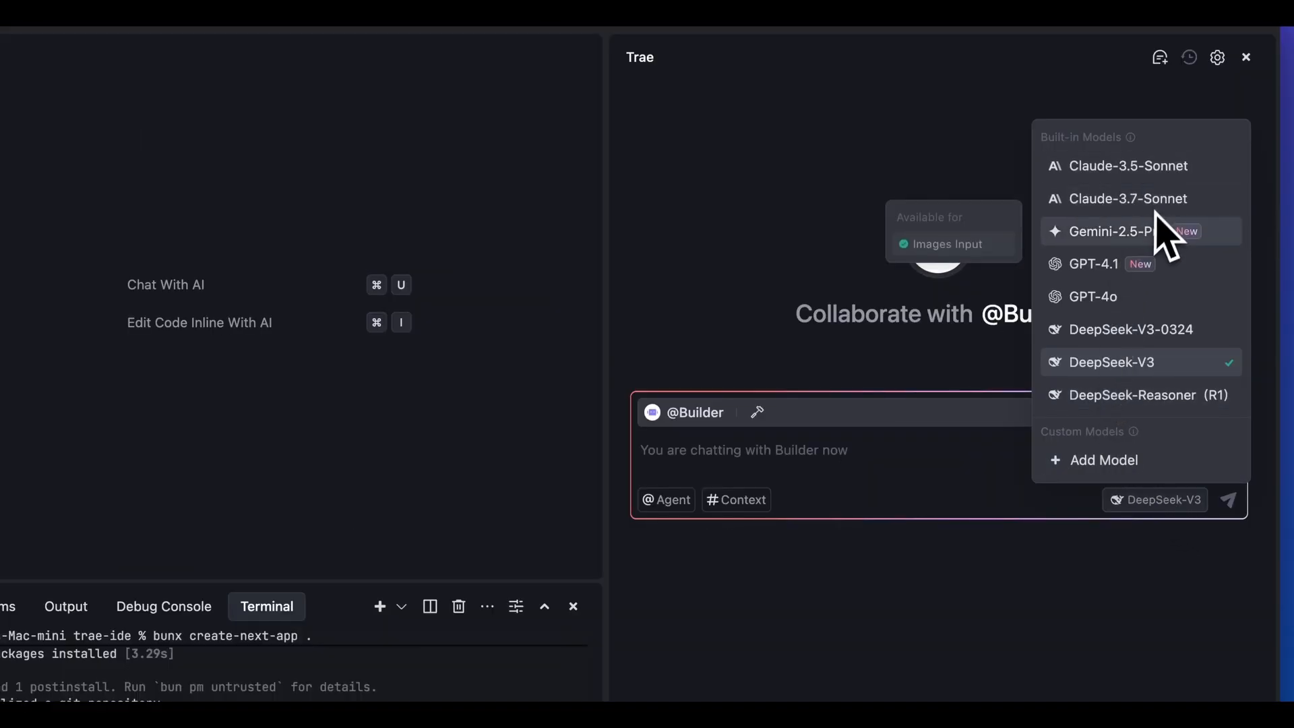
pyautogui.click(1126, 198)
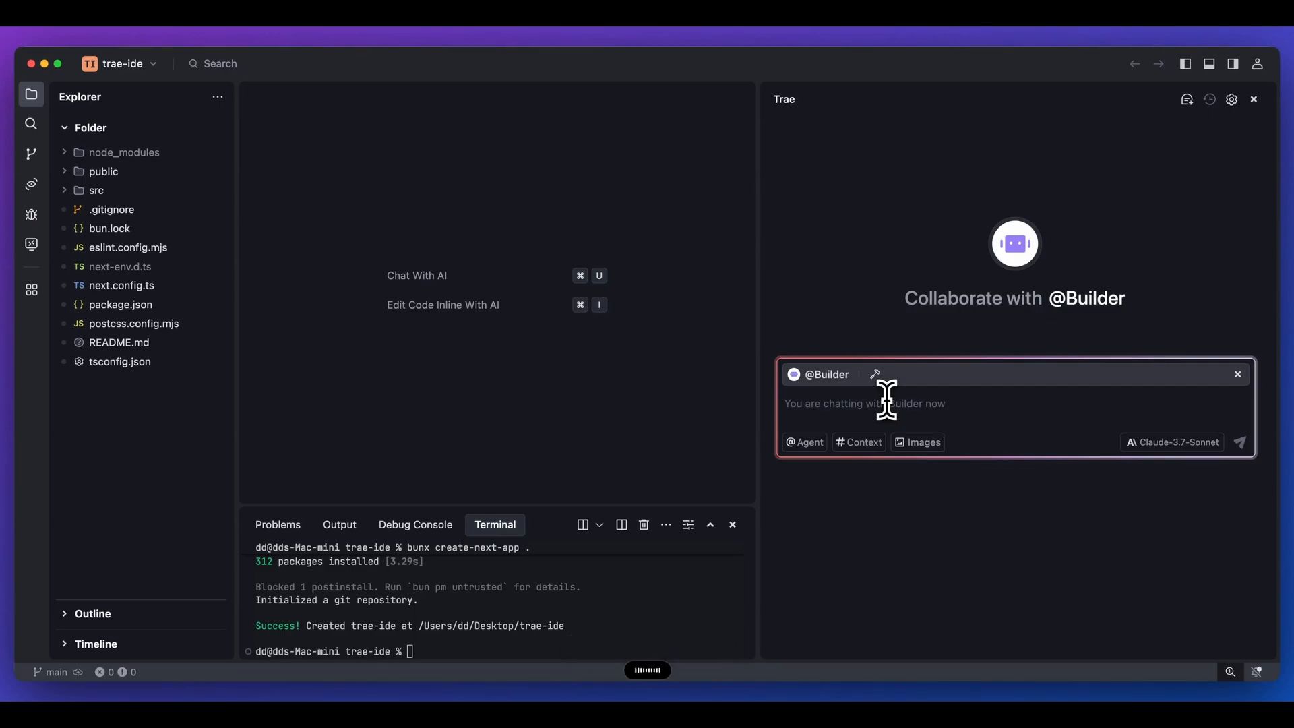
# Send Builder the Developers Digest homepage request and let it edit src/app/page.tsx and run npm run dev
pyautogui.click(1240, 441)
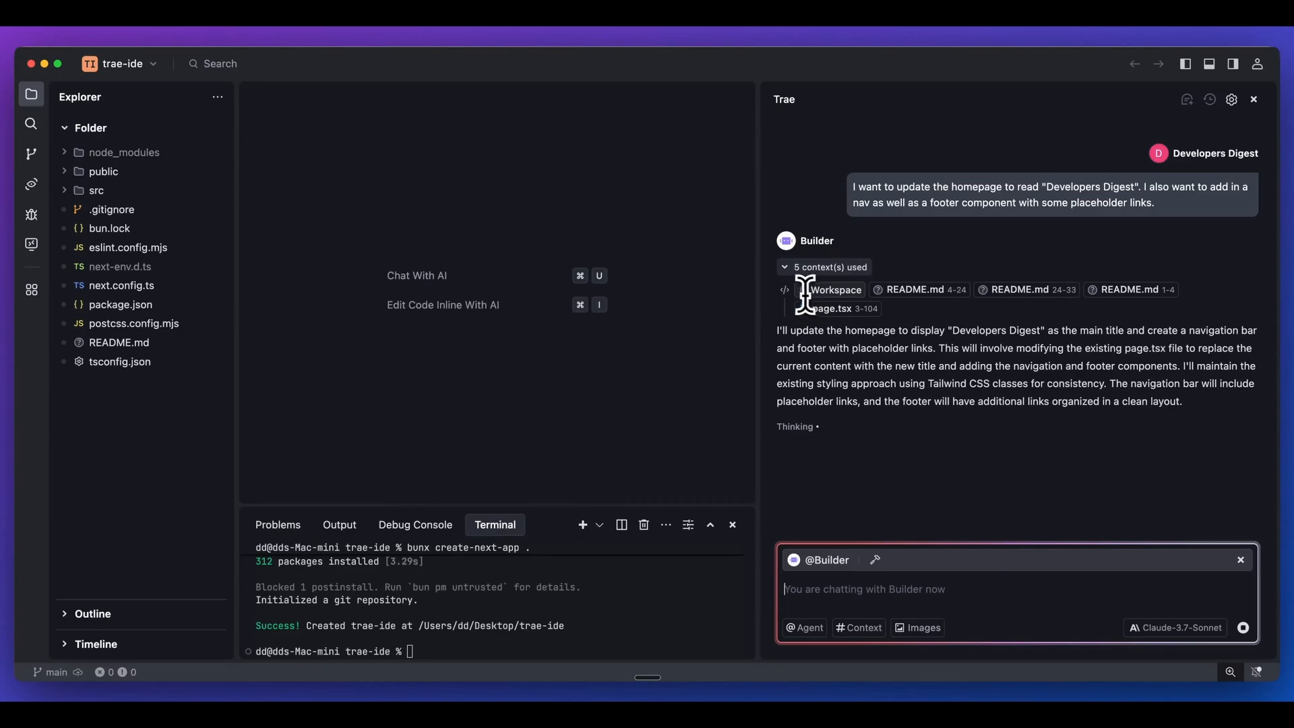
pyautogui.moveTo(837, 311)
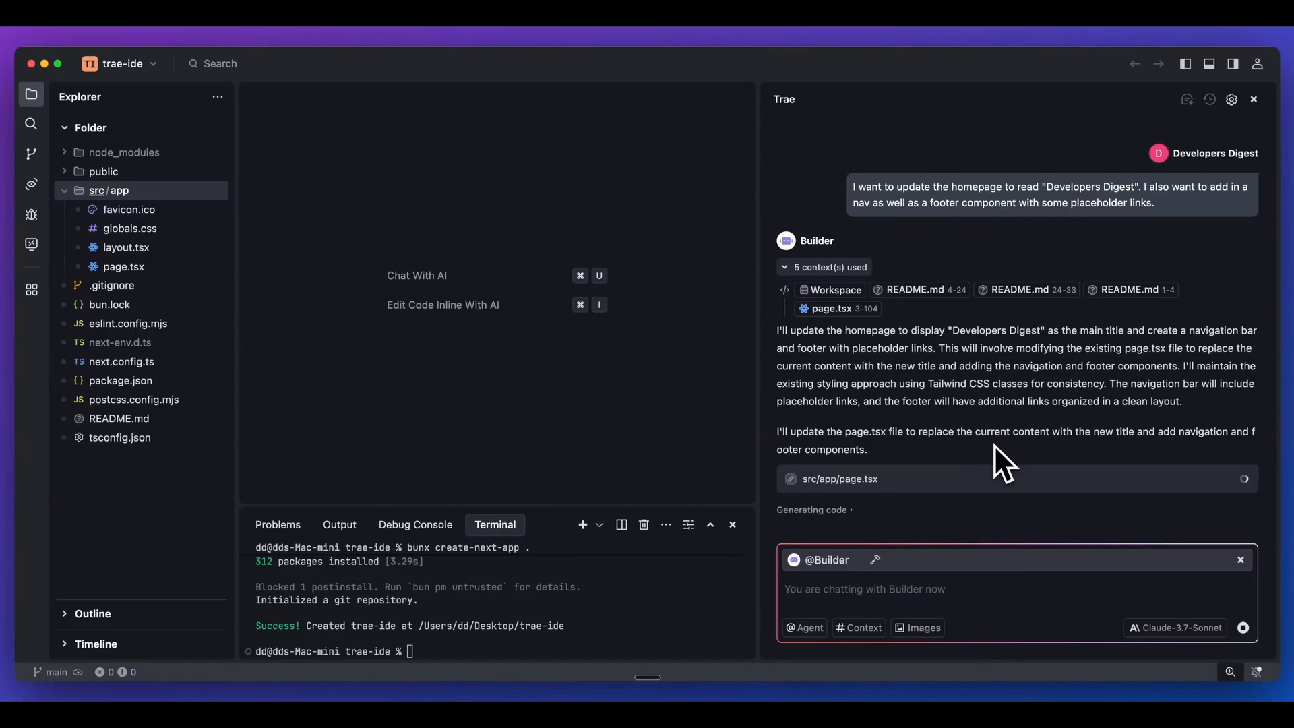
pyautogui.moveTo(903, 461)
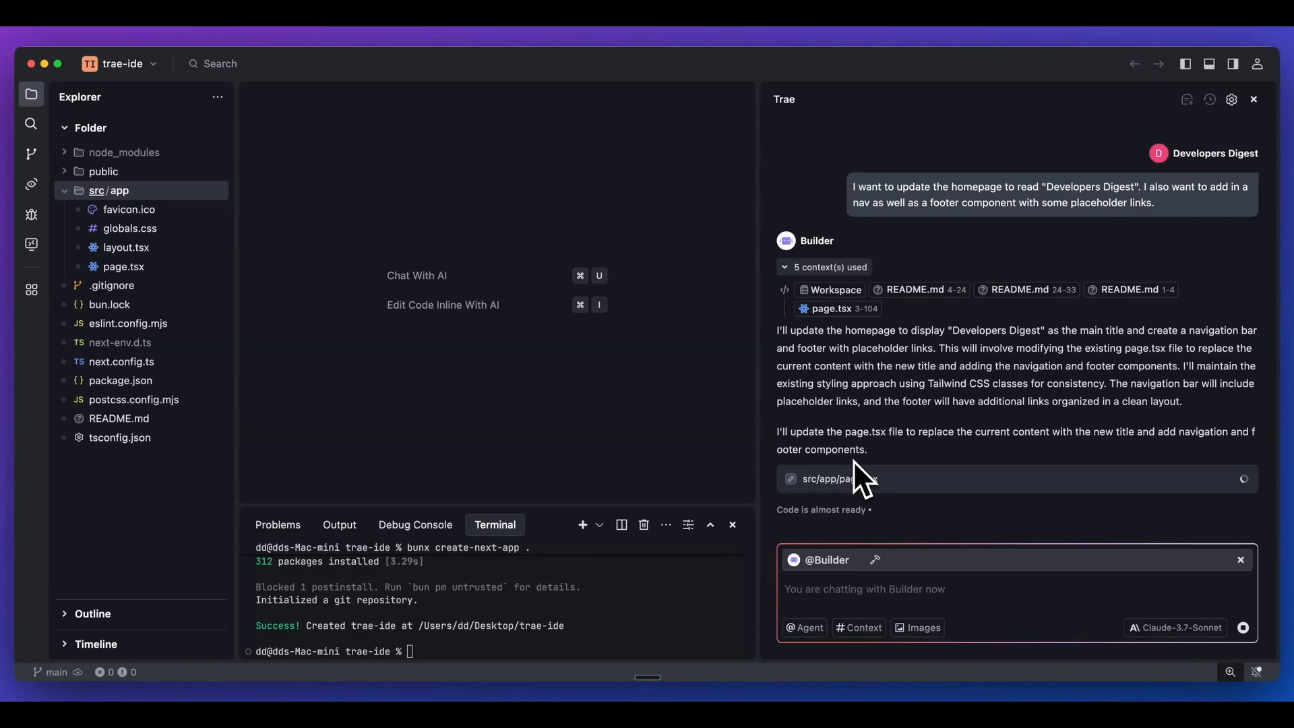
pyautogui.write('#')
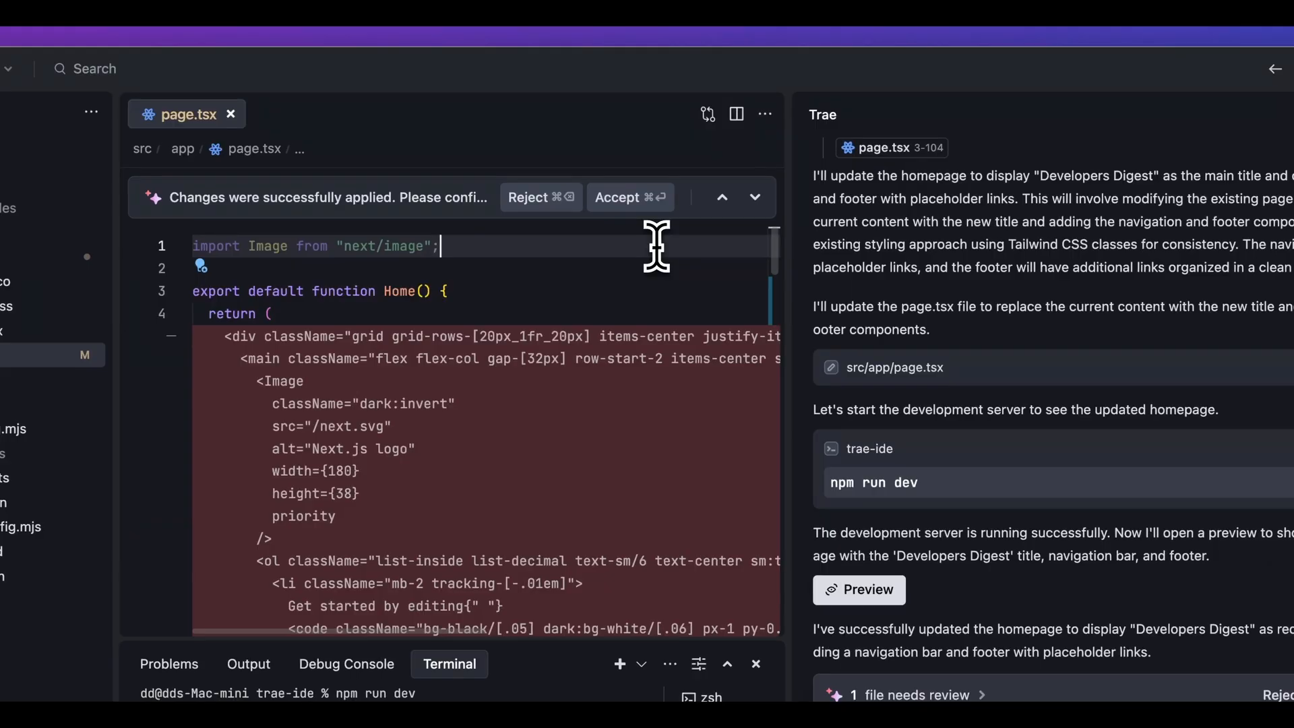
pyautogui.click(629, 197)
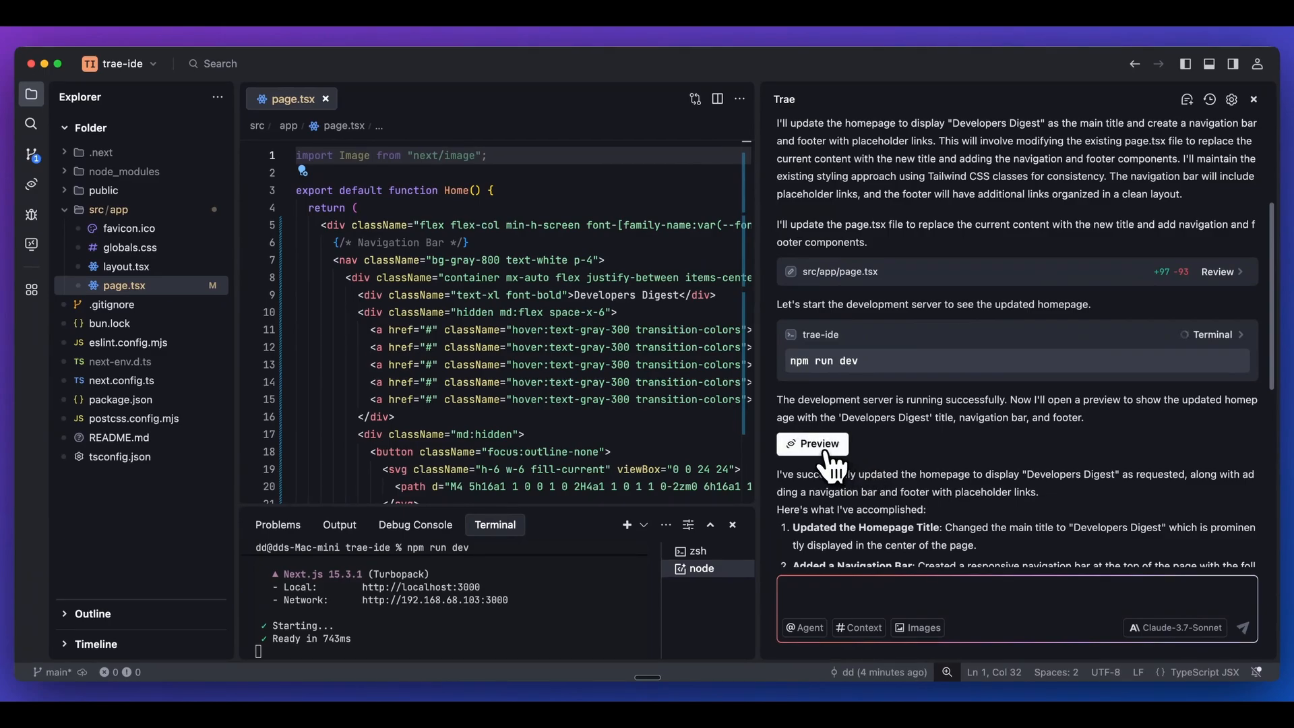
# Preview the updated Developers Digest homepage in a preview tab
pyautogui.click(811, 443)
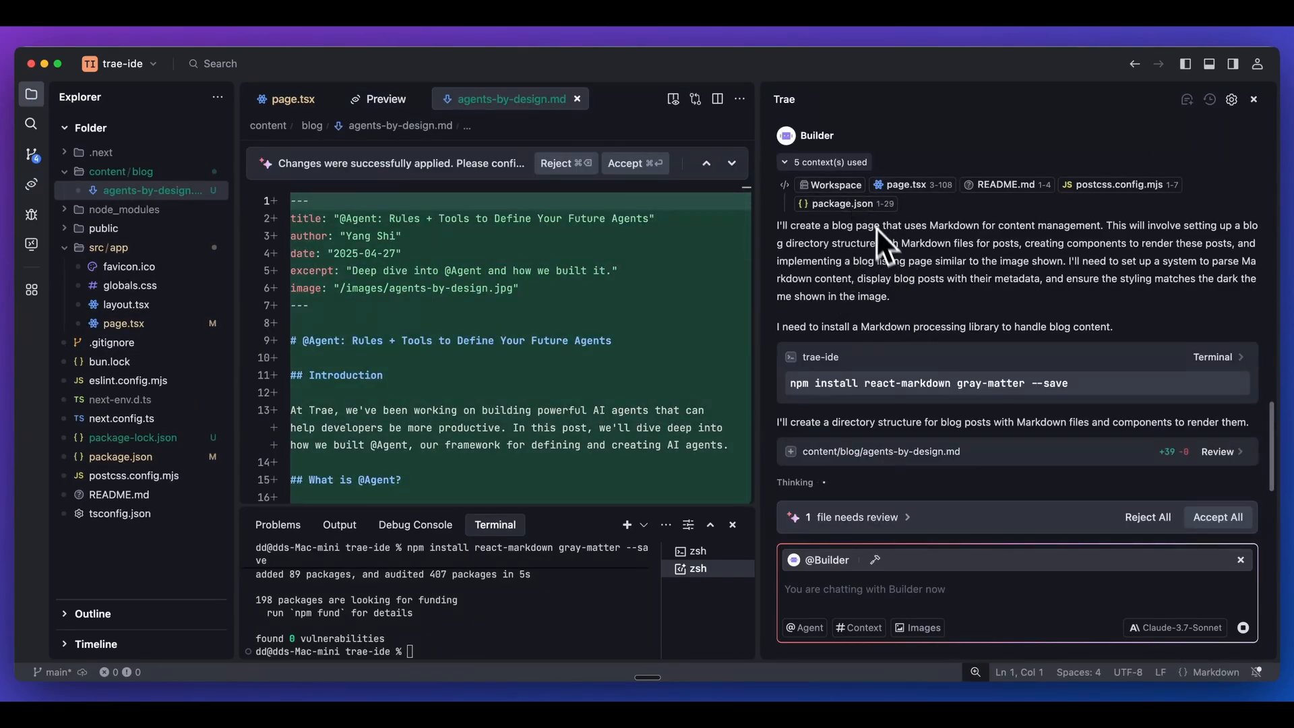
pyautogui.moveTo(892, 365)
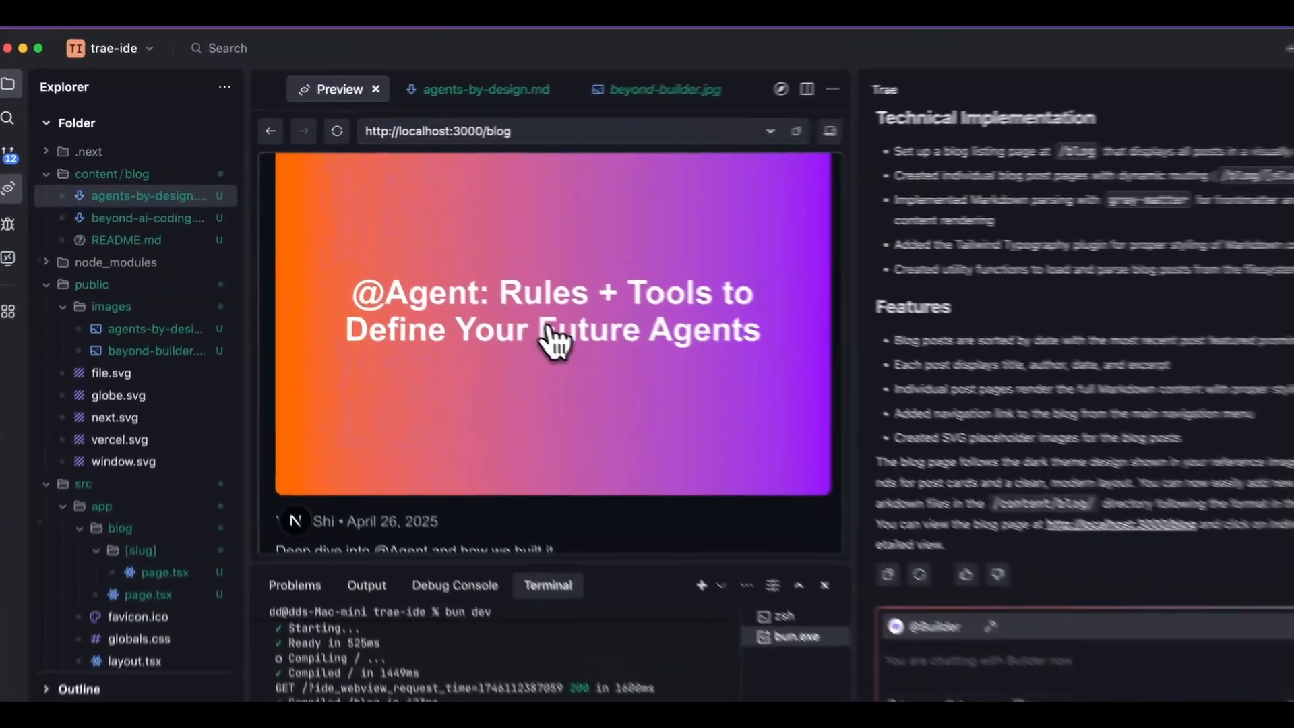
pyautogui.click(554, 336)
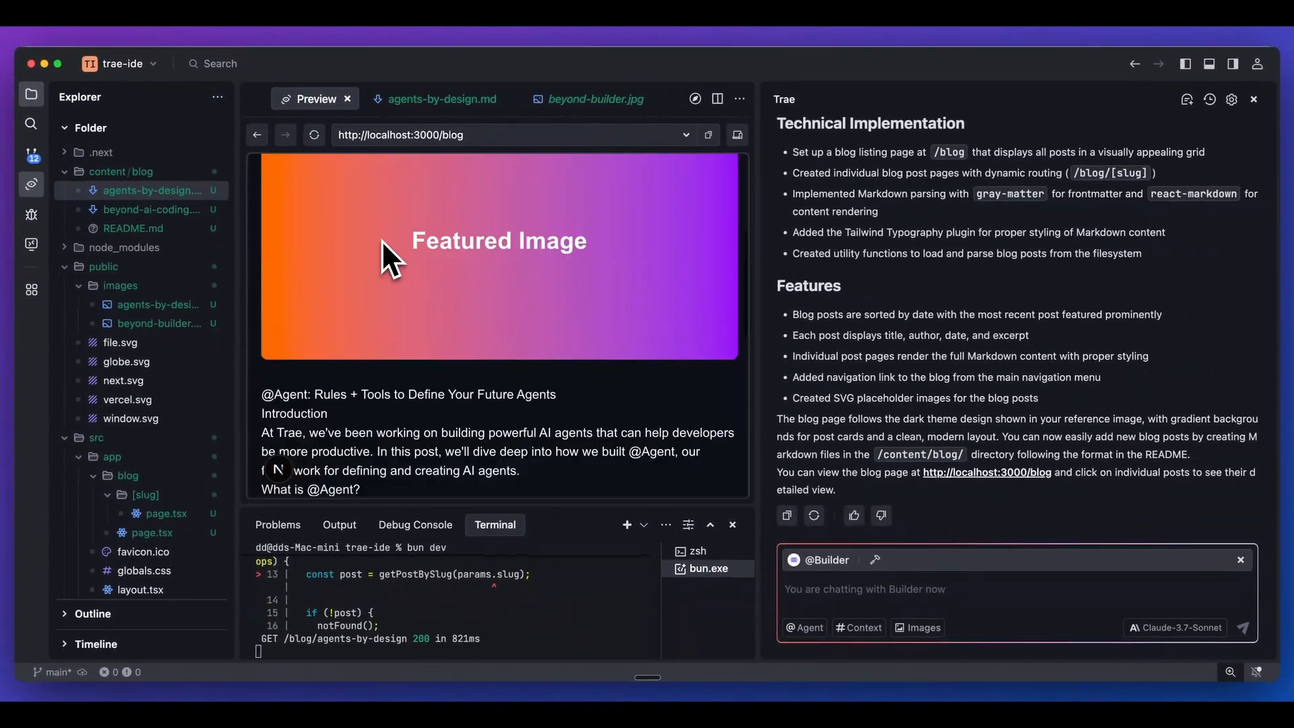
pyautogui.scroll(-3)
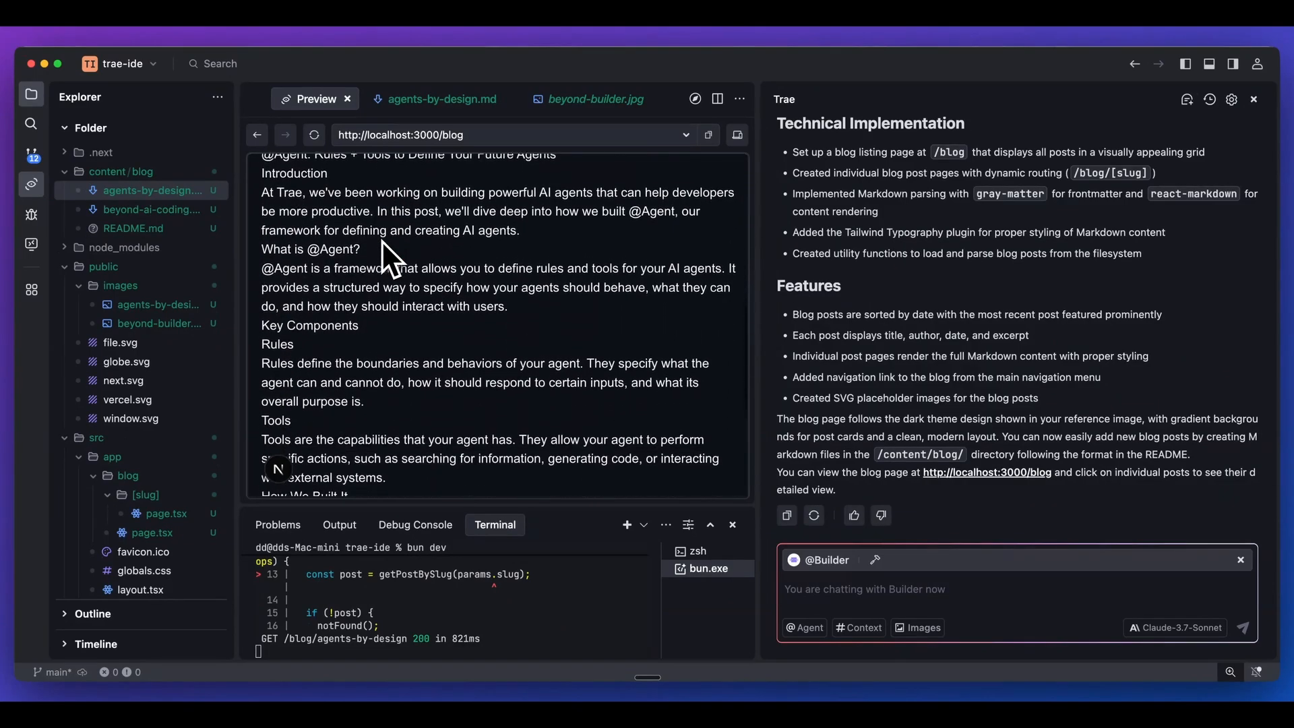
pyautogui.scroll(-3)
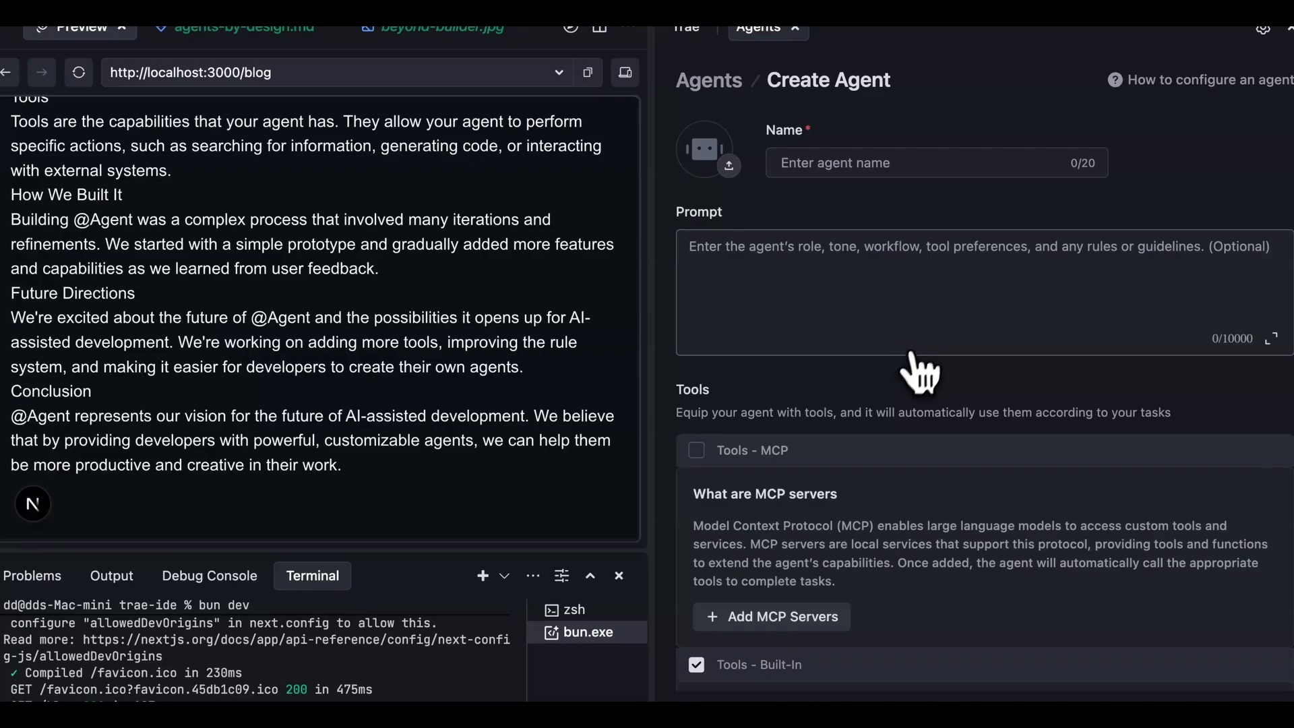
# Name the agent 'Demo Agent', enable its MCP tools, and go to Add MCP Servers
pyautogui.write('Demo Agent')
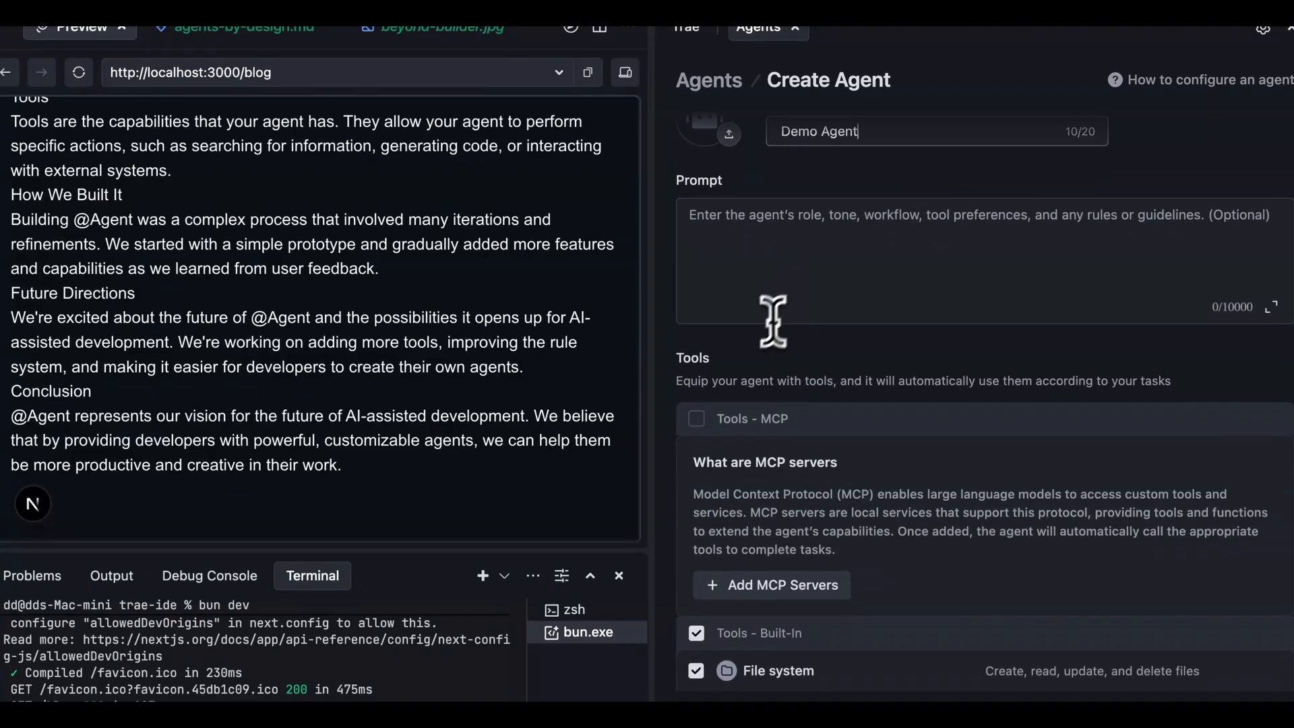
pyautogui.click(695, 417)
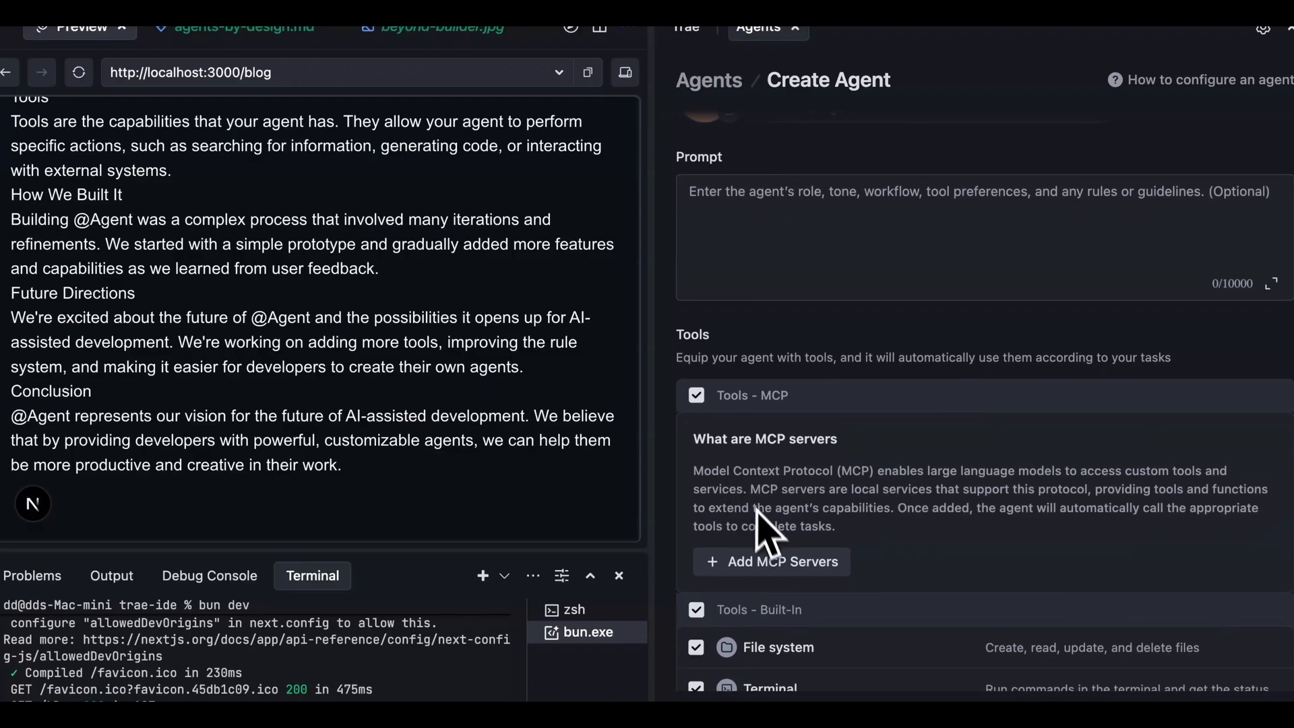
pyautogui.click(771, 560)
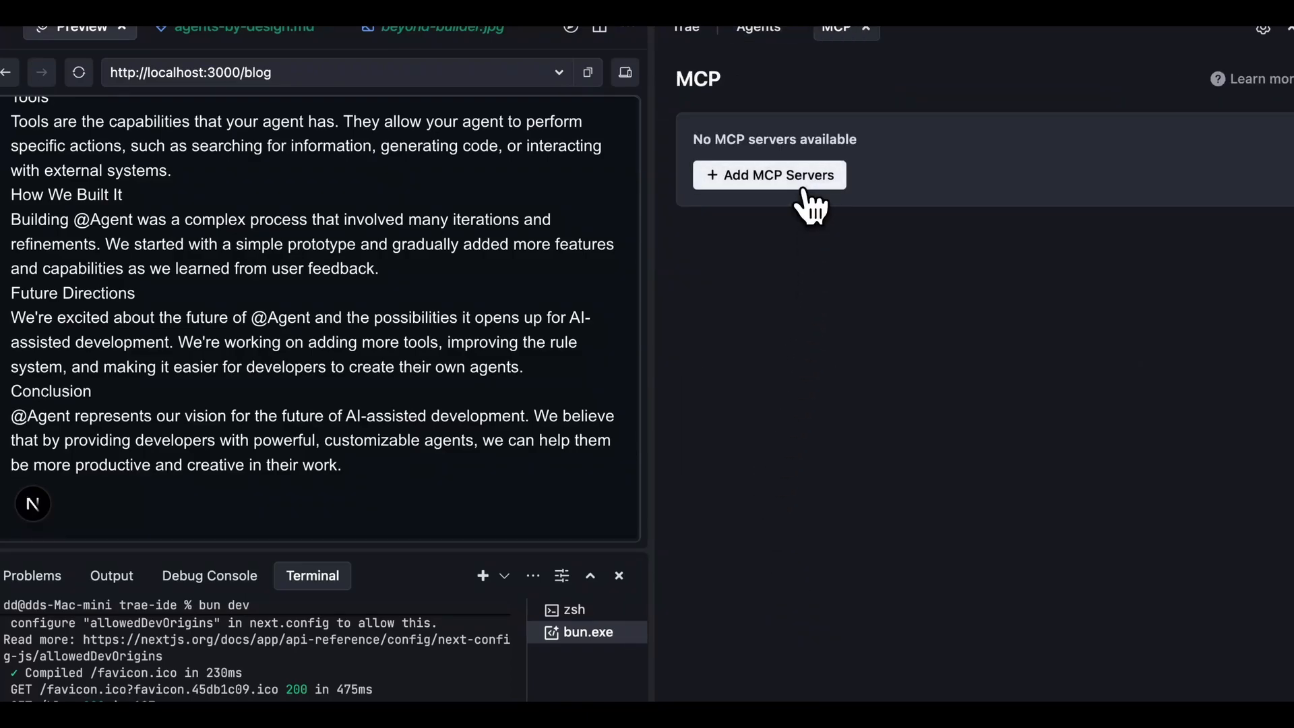
# Add Puppeteer from the MCP marketplace, dismissing the Builder notice, and return to Agents
pyautogui.click(770, 175)
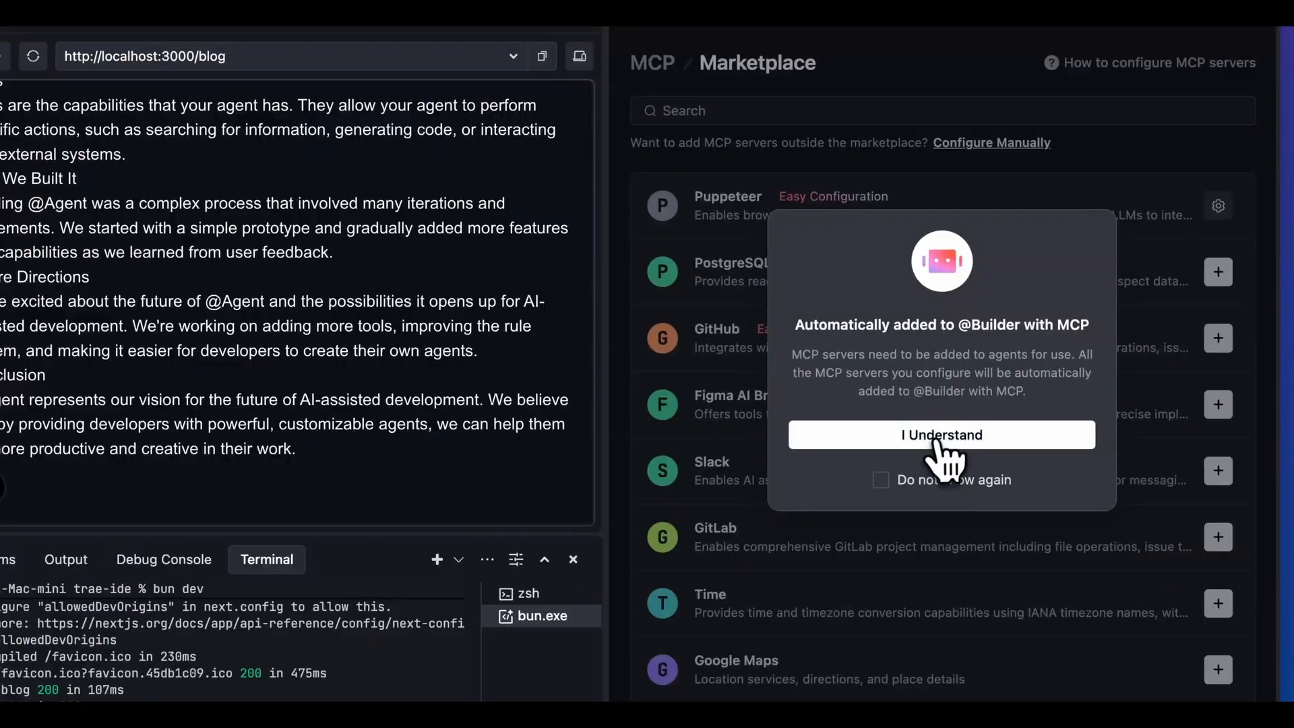
pyautogui.click(941, 434)
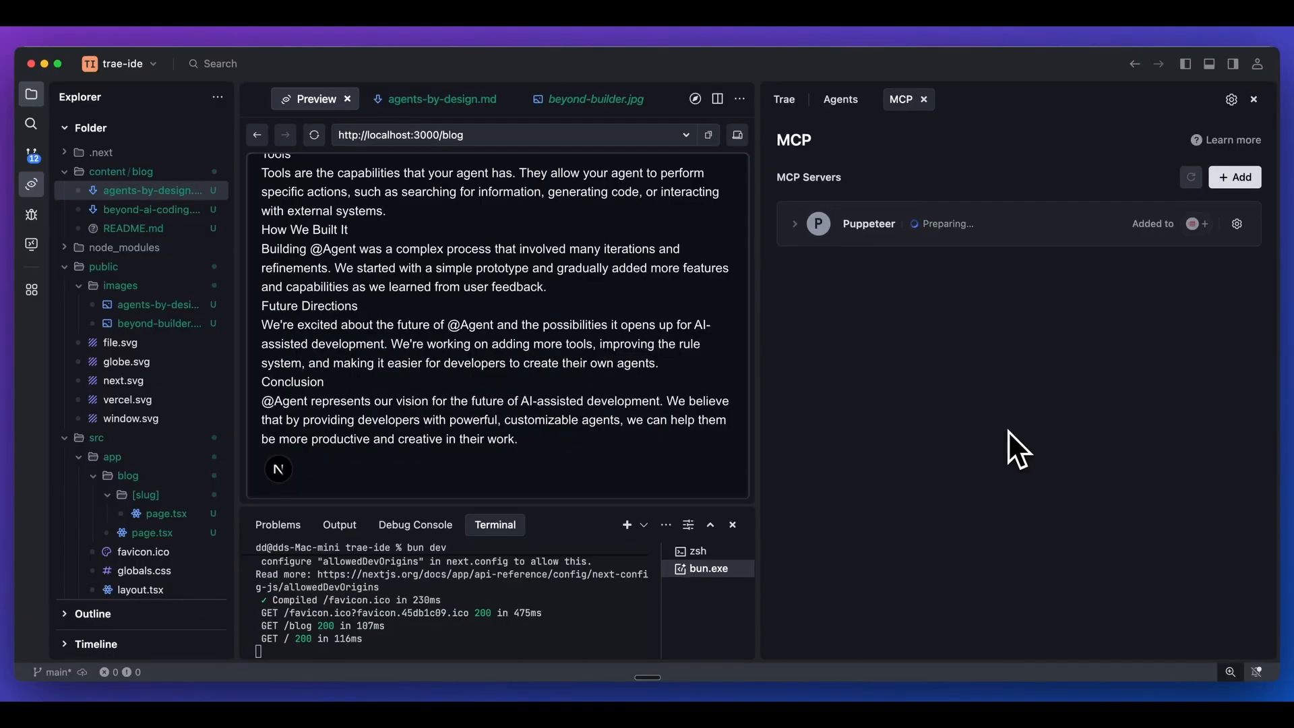
pyautogui.moveTo(940, 331)
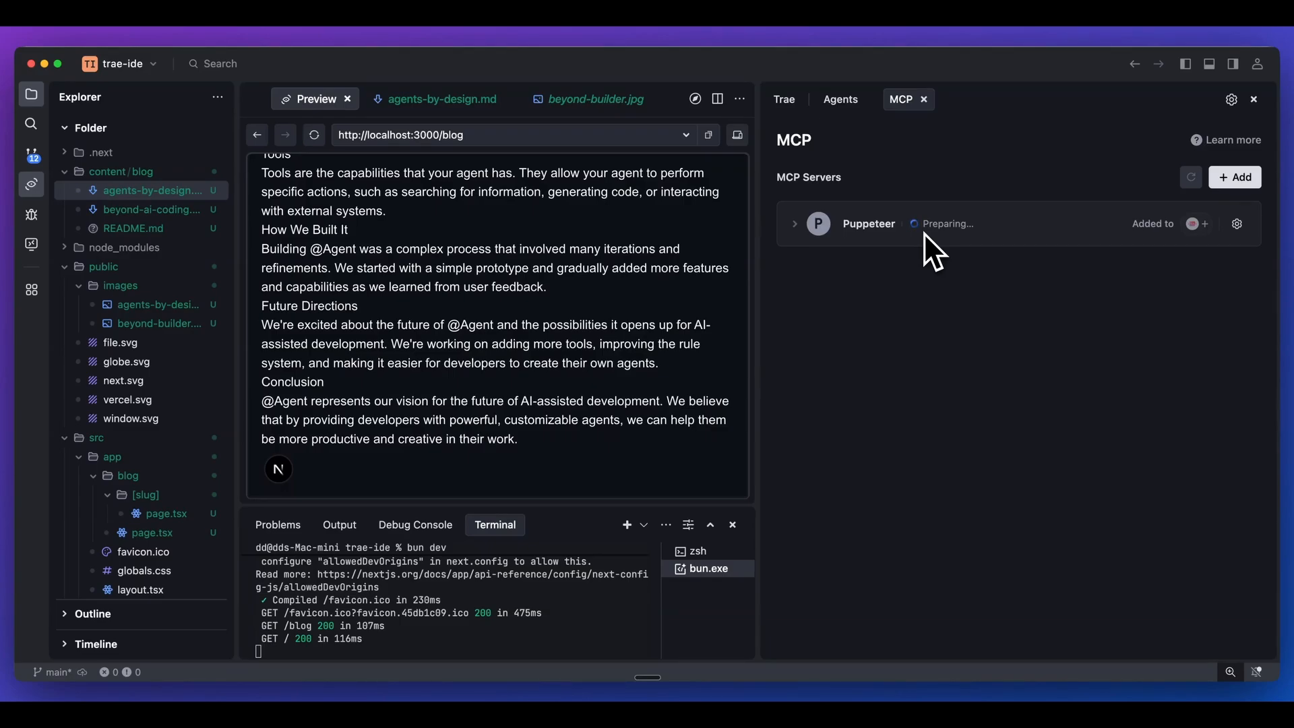
pyautogui.click(795, 224)
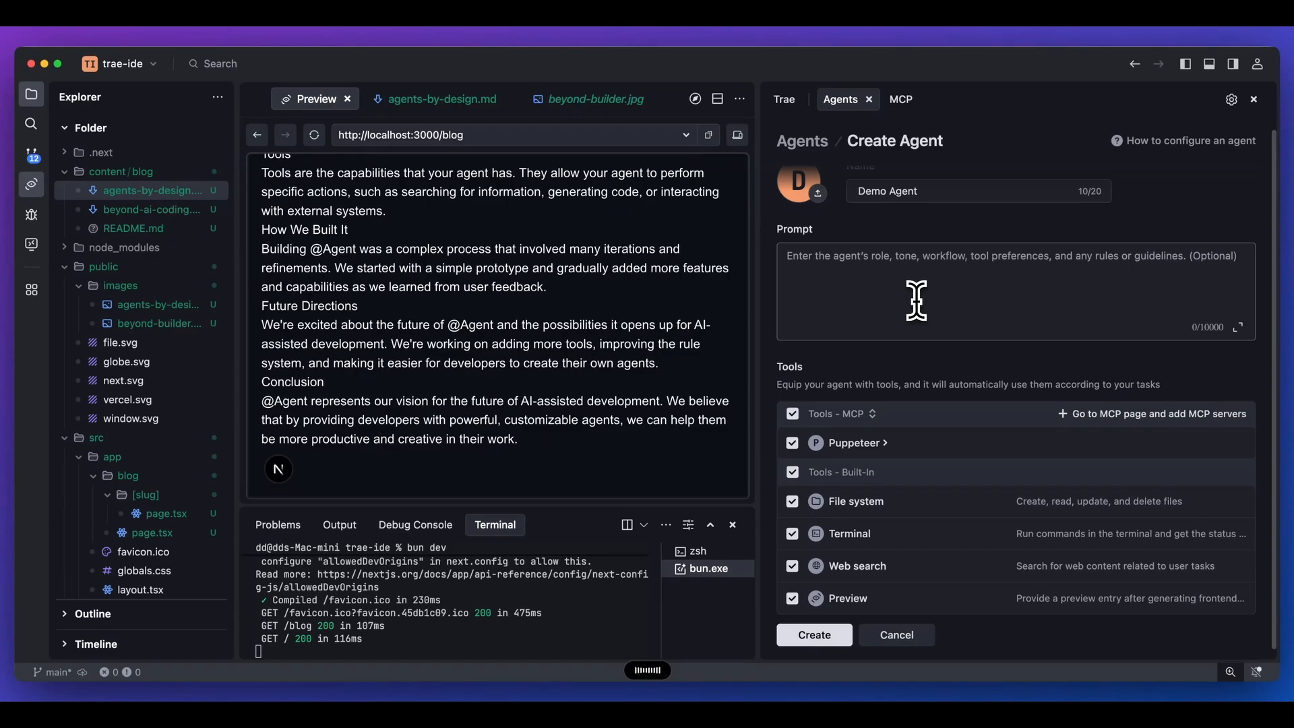
# Create the Demo Agent with an expert-frontend-developer prompt and choose Use Now to chat with it
pyautogui.write("You're an expert frontend developer. You have the ability to research different websites, as well as take screenshots of different elements that you find inspiration from across the web.")
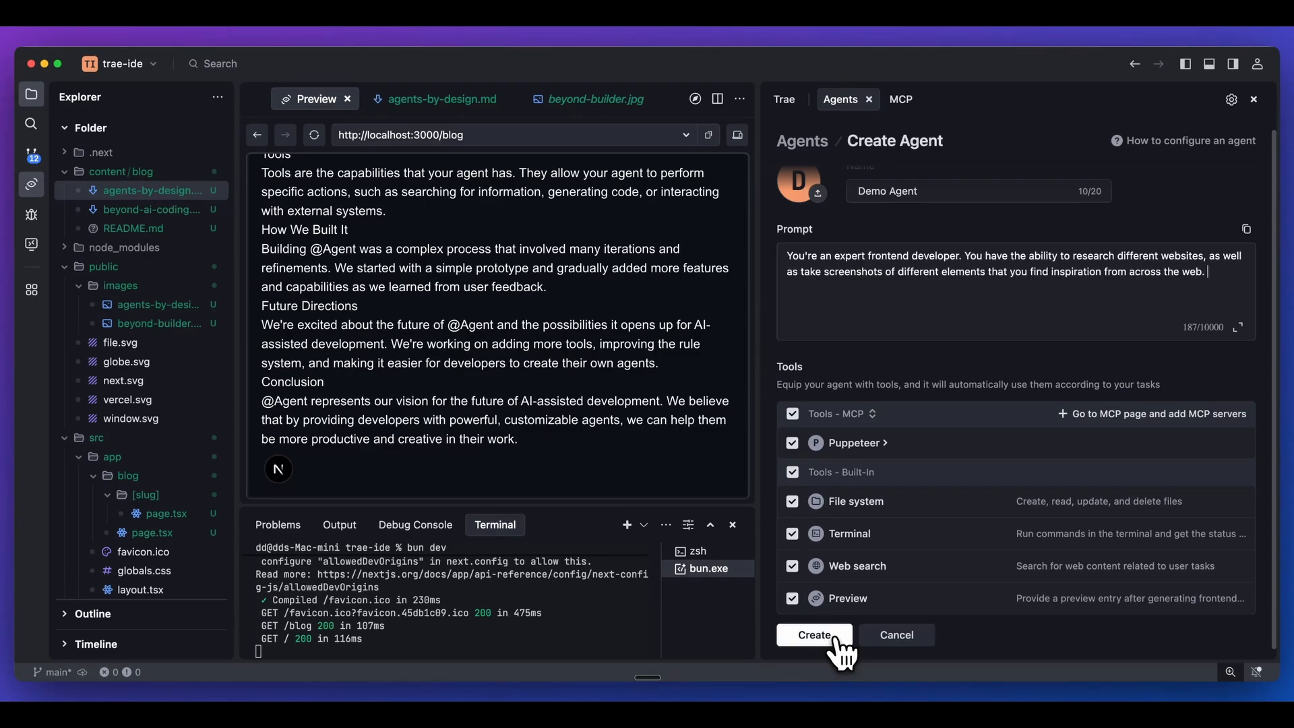
pyautogui.click(814, 635)
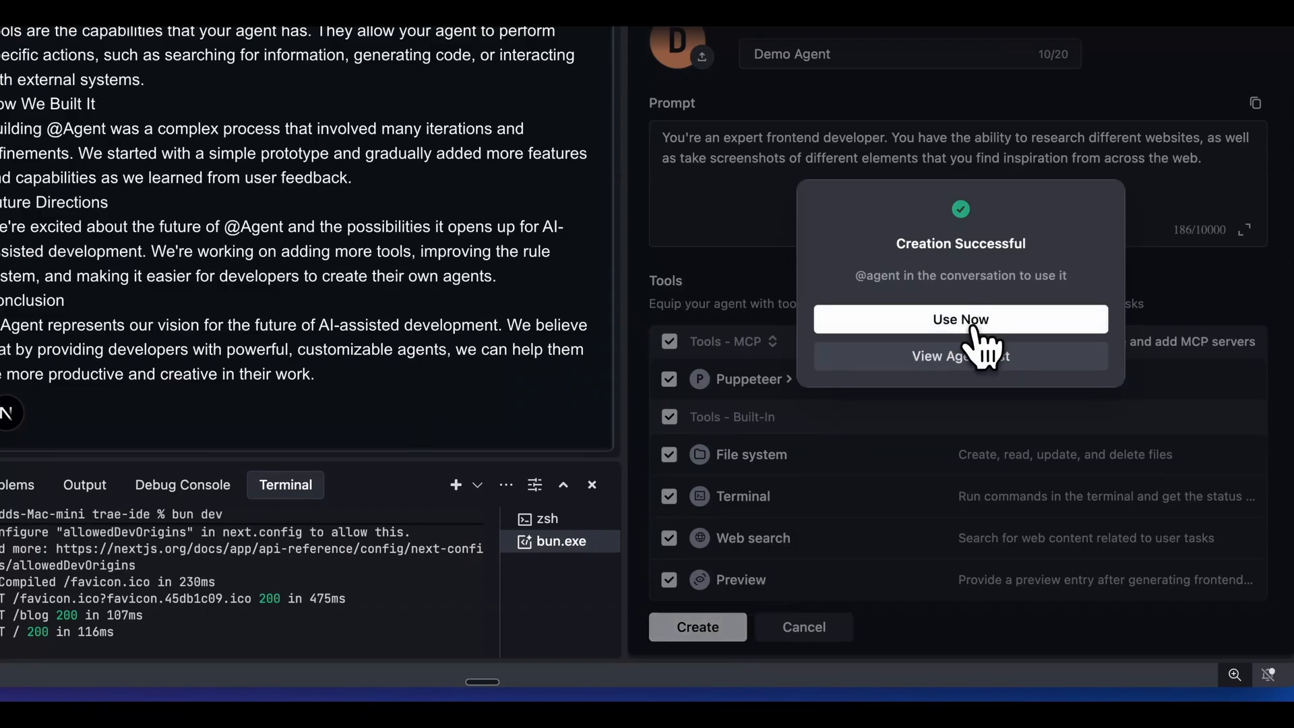
pyautogui.click(959, 318)
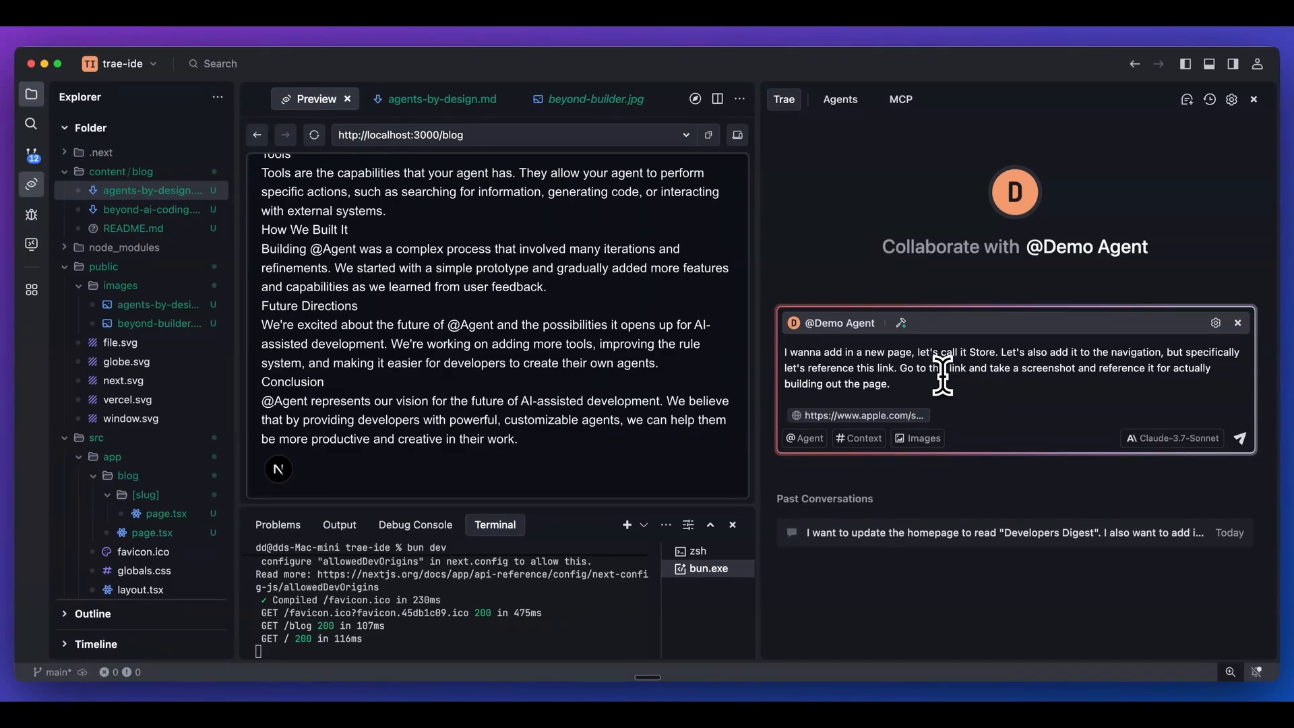
# Let Demo Agent screenshot apple.com's store via Puppeteer and create src/app/store/page.tsx
pyautogui.click(1237, 437)
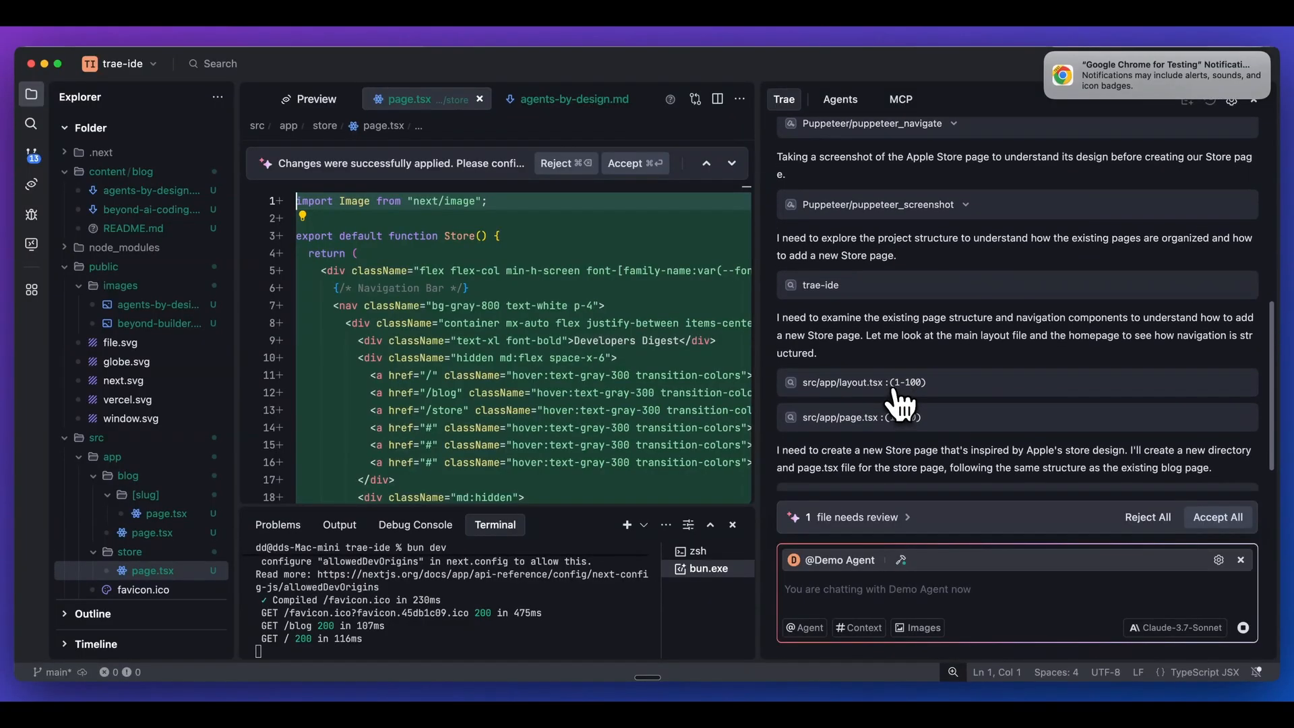
# Follow the agent adding a /store link to src/app/page.tsx and running npm run dev
pyautogui.scroll(-3)
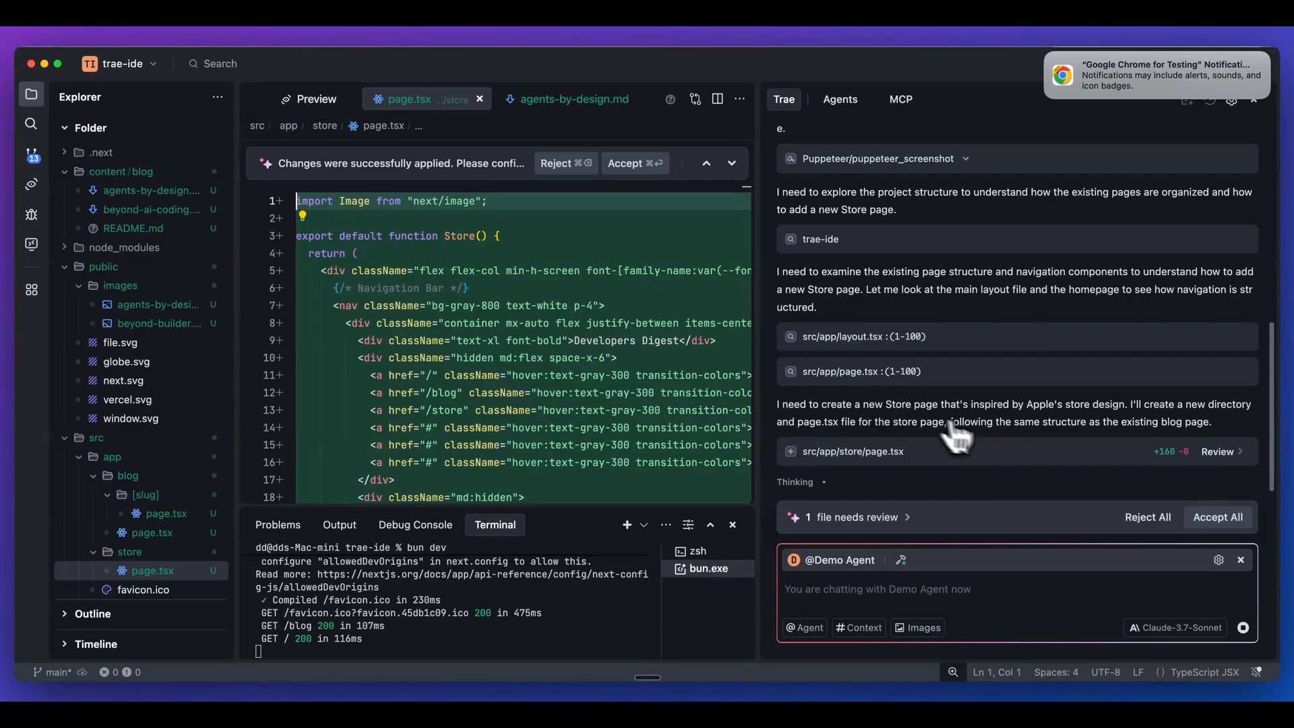
pyautogui.moveTo(1049, 428)
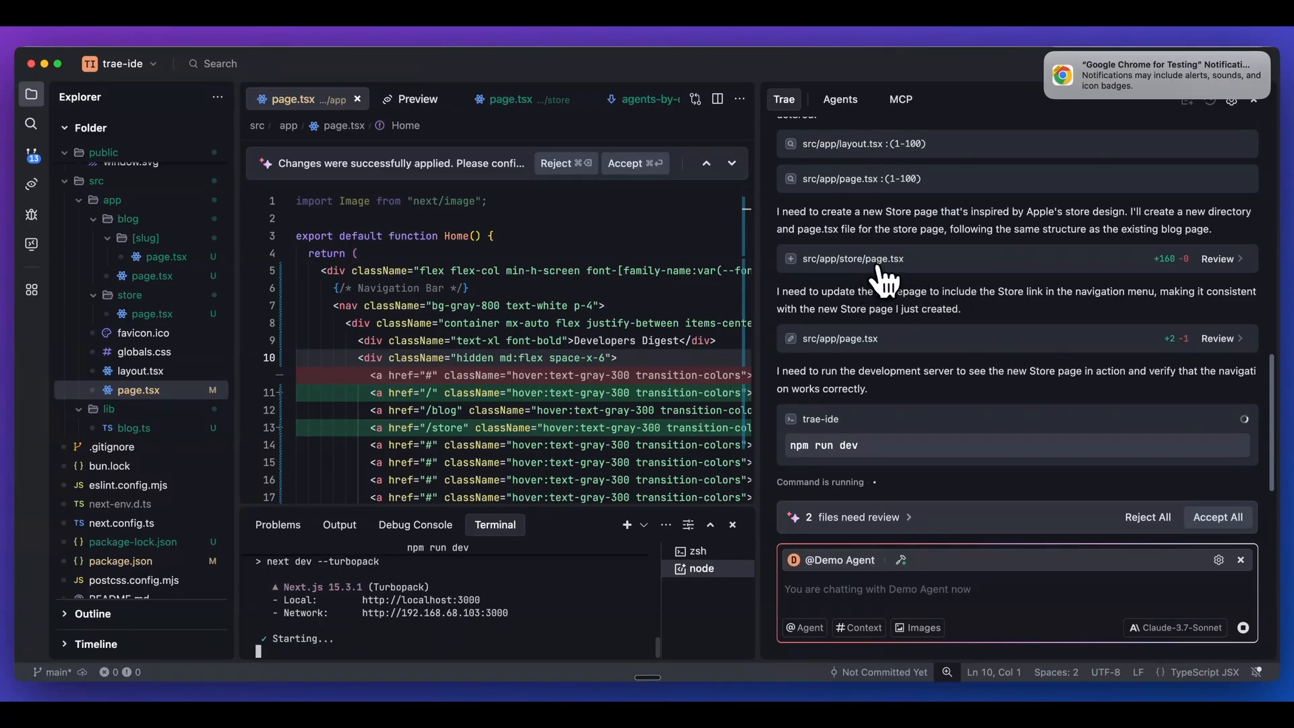
pyautogui.moveTo(839, 235)
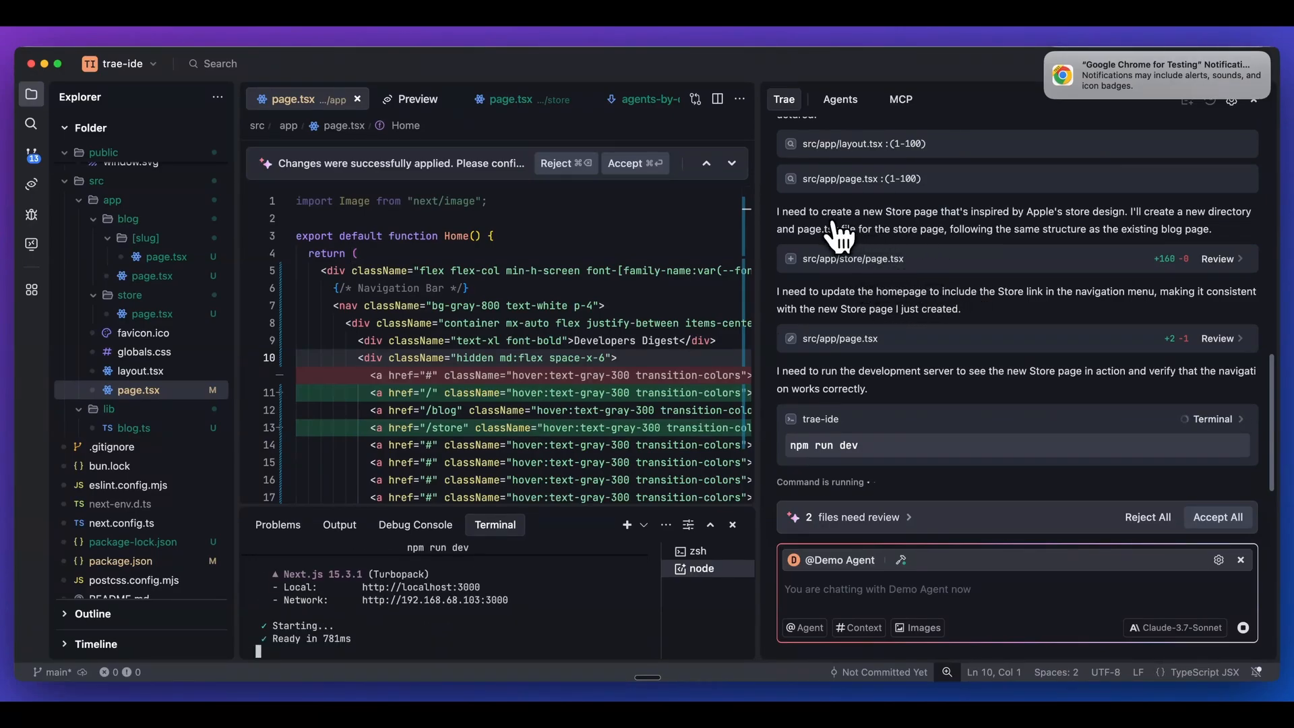
pyautogui.moveTo(1051, 240)
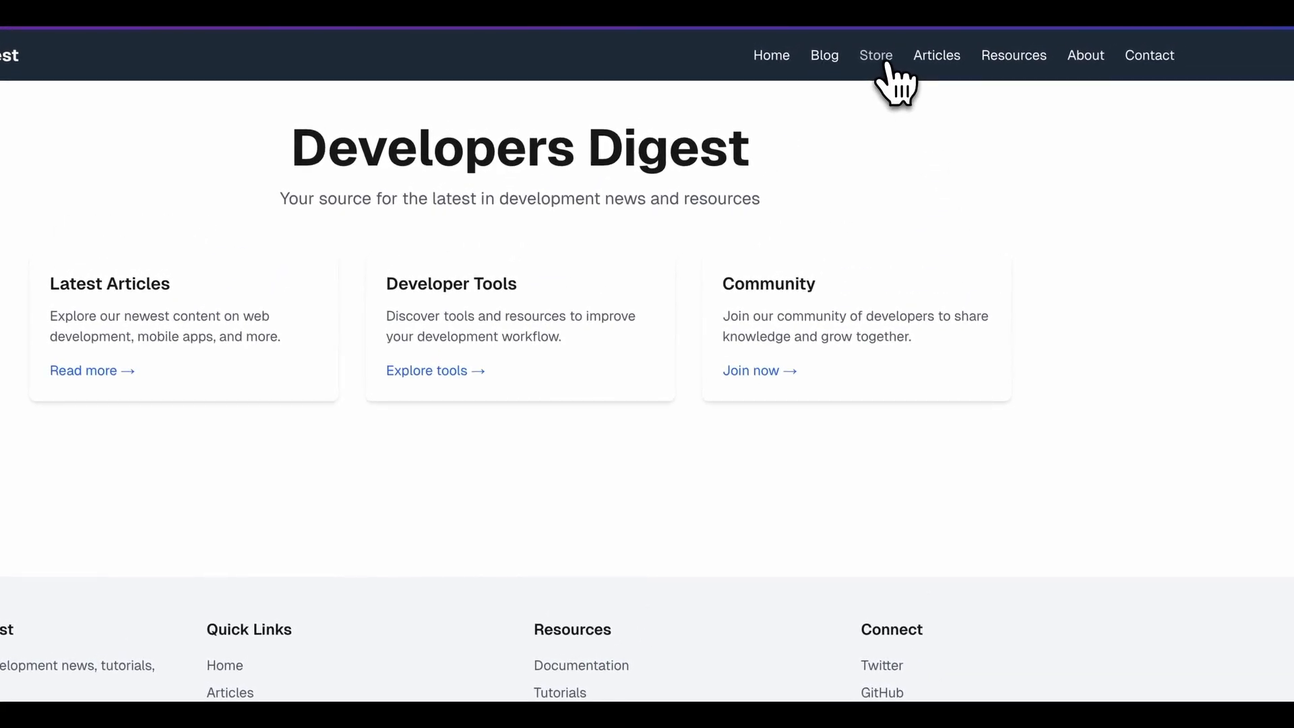
# View the new Store page with its Developer Pro Bundle, categories and New Arrivals
pyautogui.click(876, 55)
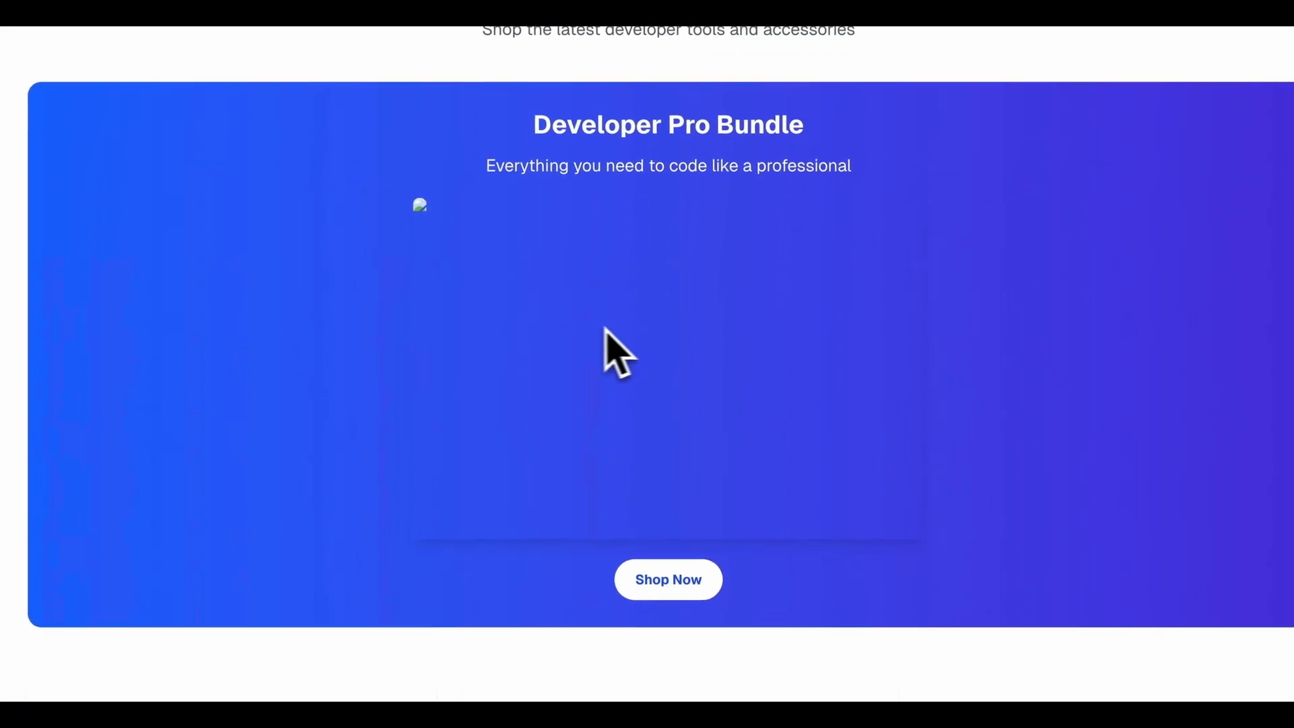
pyautogui.scroll(-3)
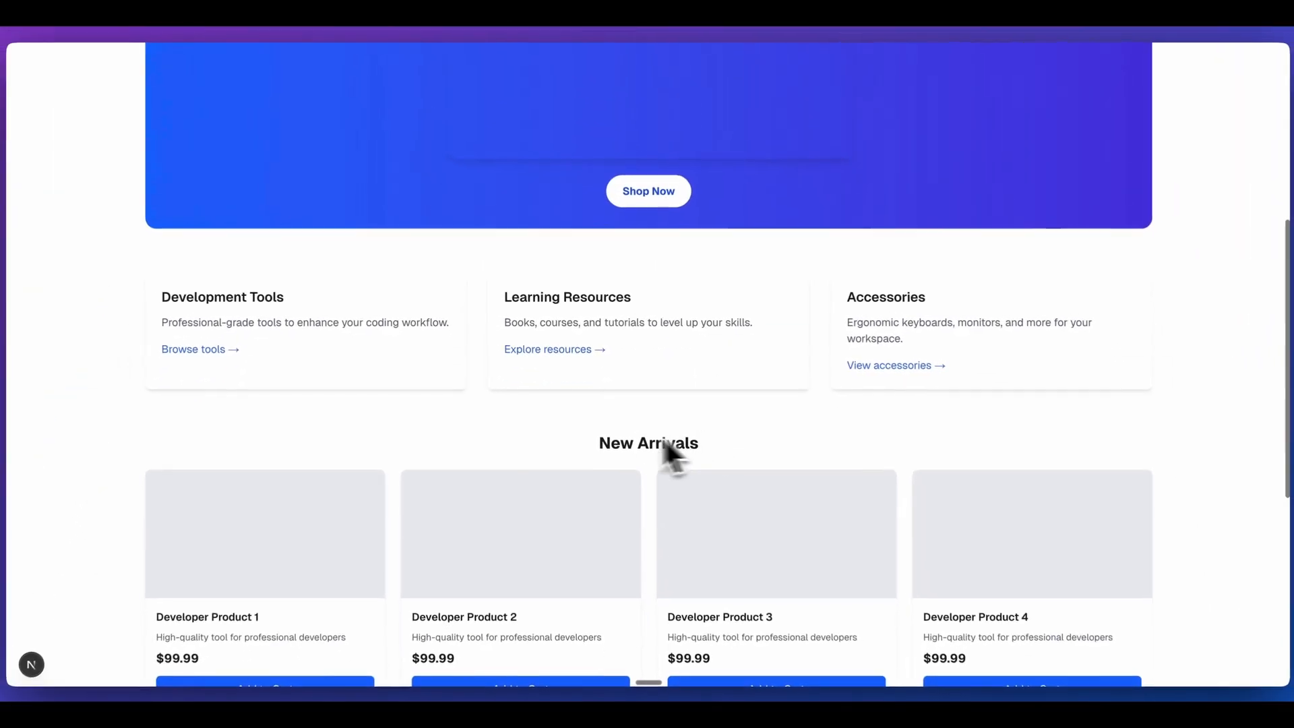
pyautogui.scroll(-3)
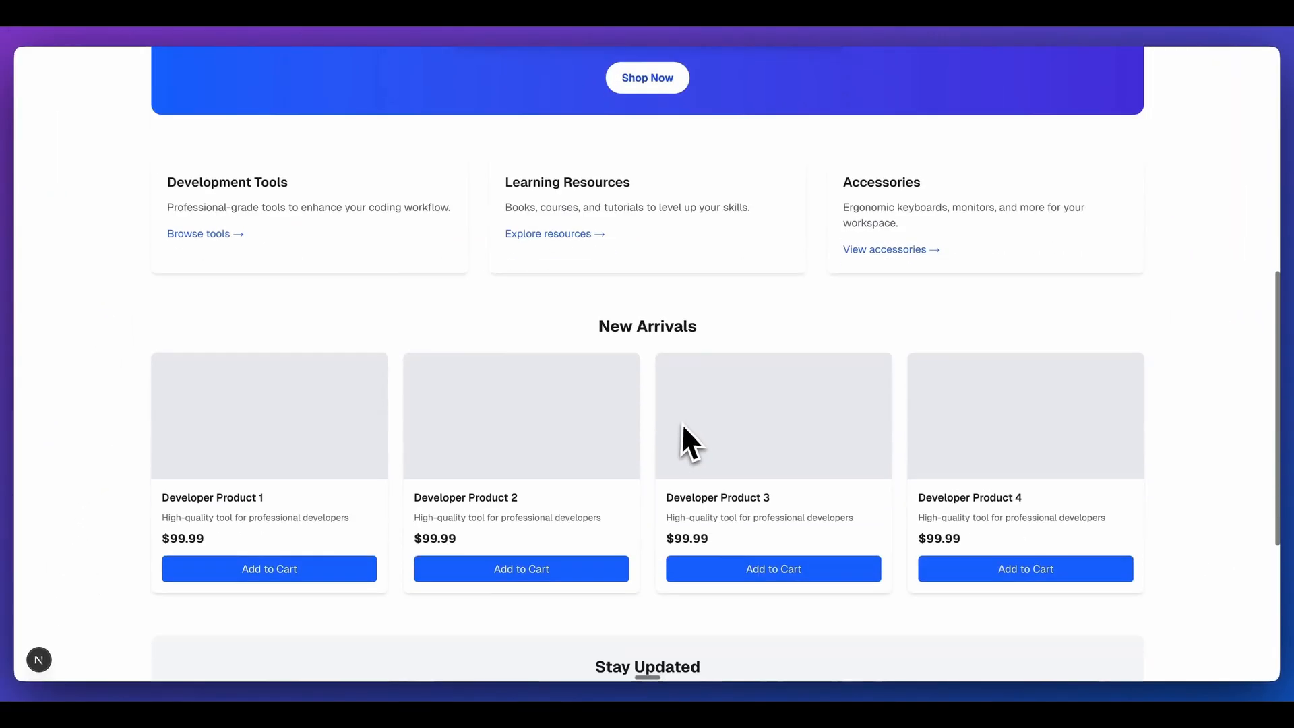
pyautogui.scroll(3)
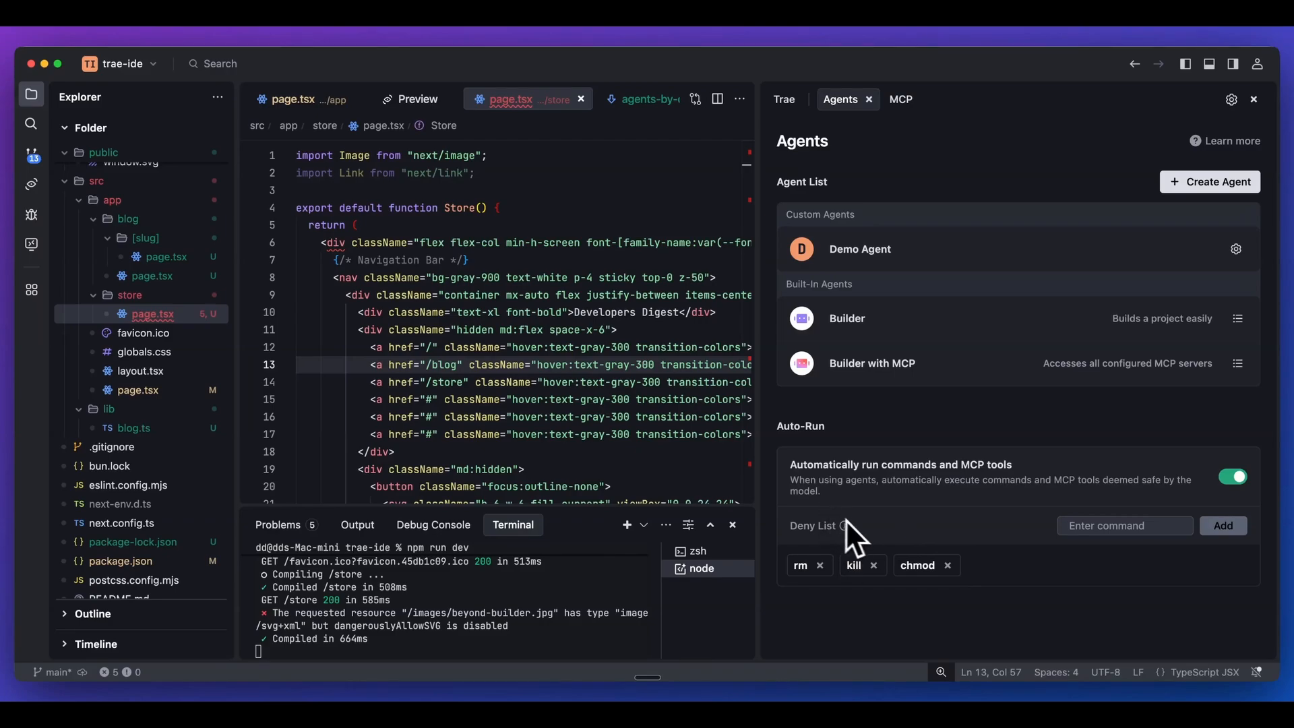
pyautogui.moveTo(872, 556)
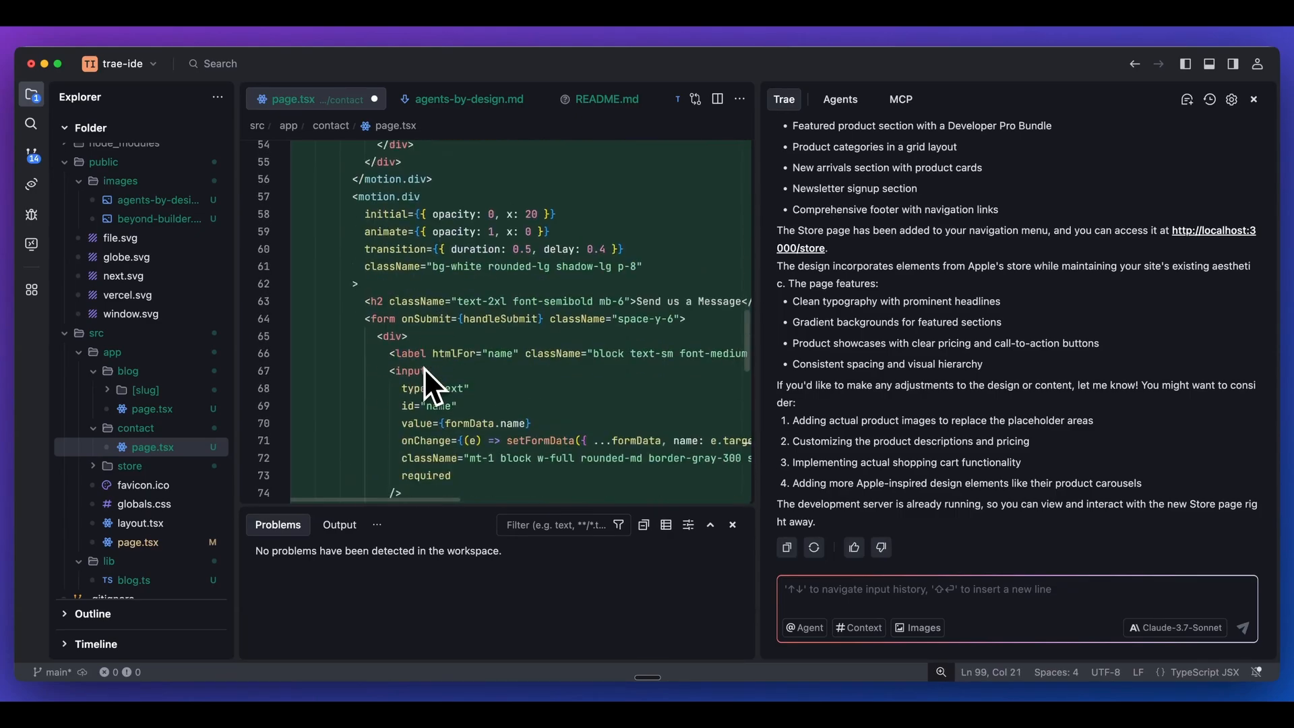
# Run bun i framer-motion in the terminal to satisfy the Contact page's import
pyautogui.scroll(-3)
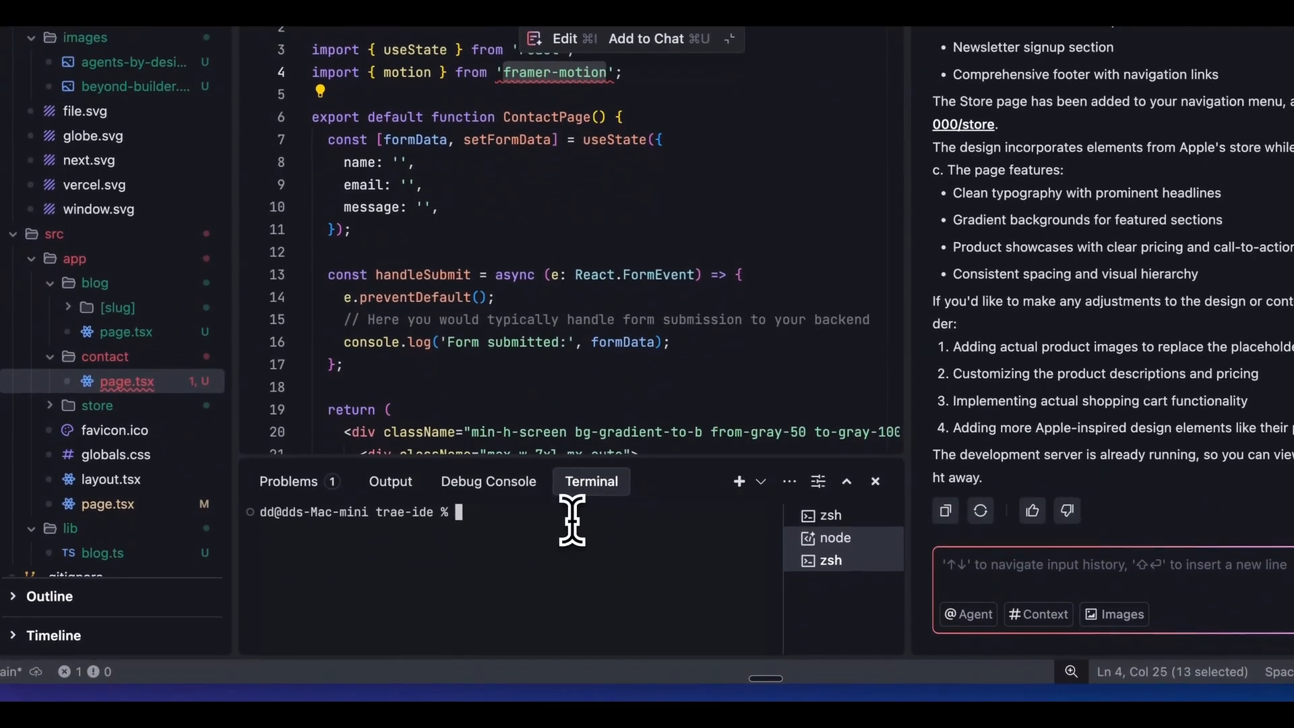
pyautogui.write('bun i framer-motion')
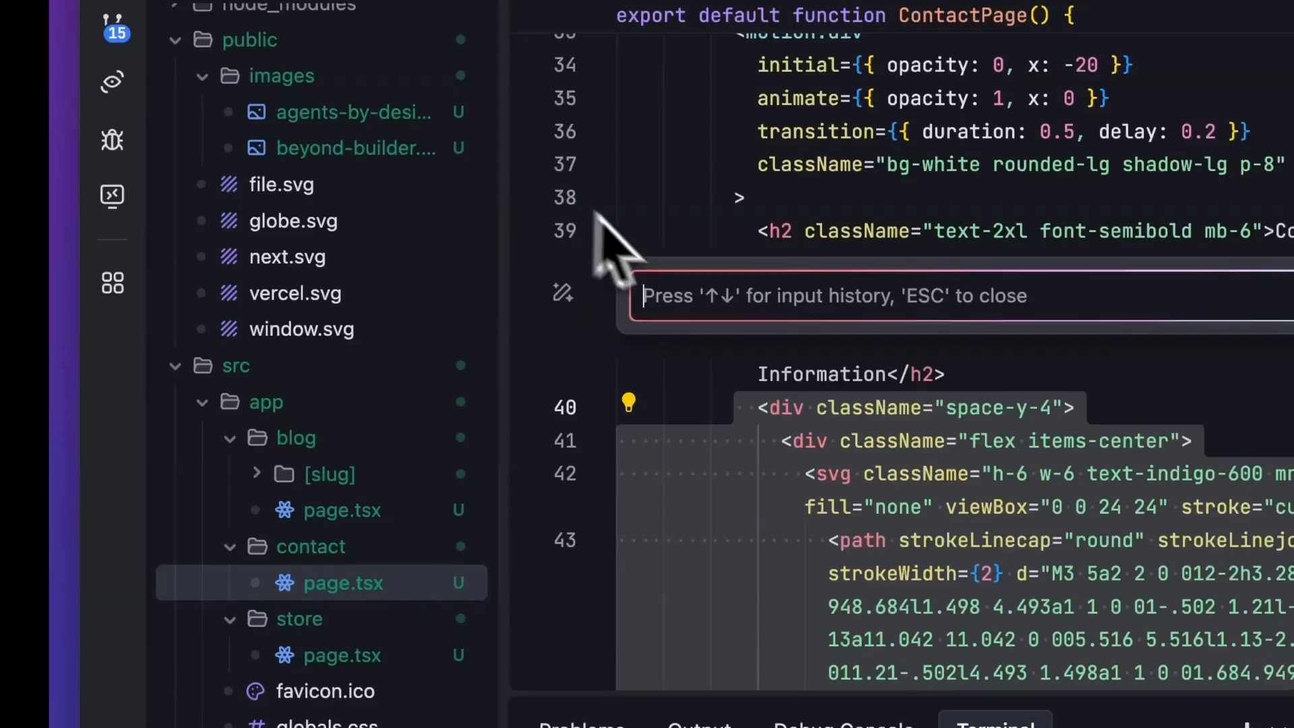
pyautogui.moveTo(844, 295)
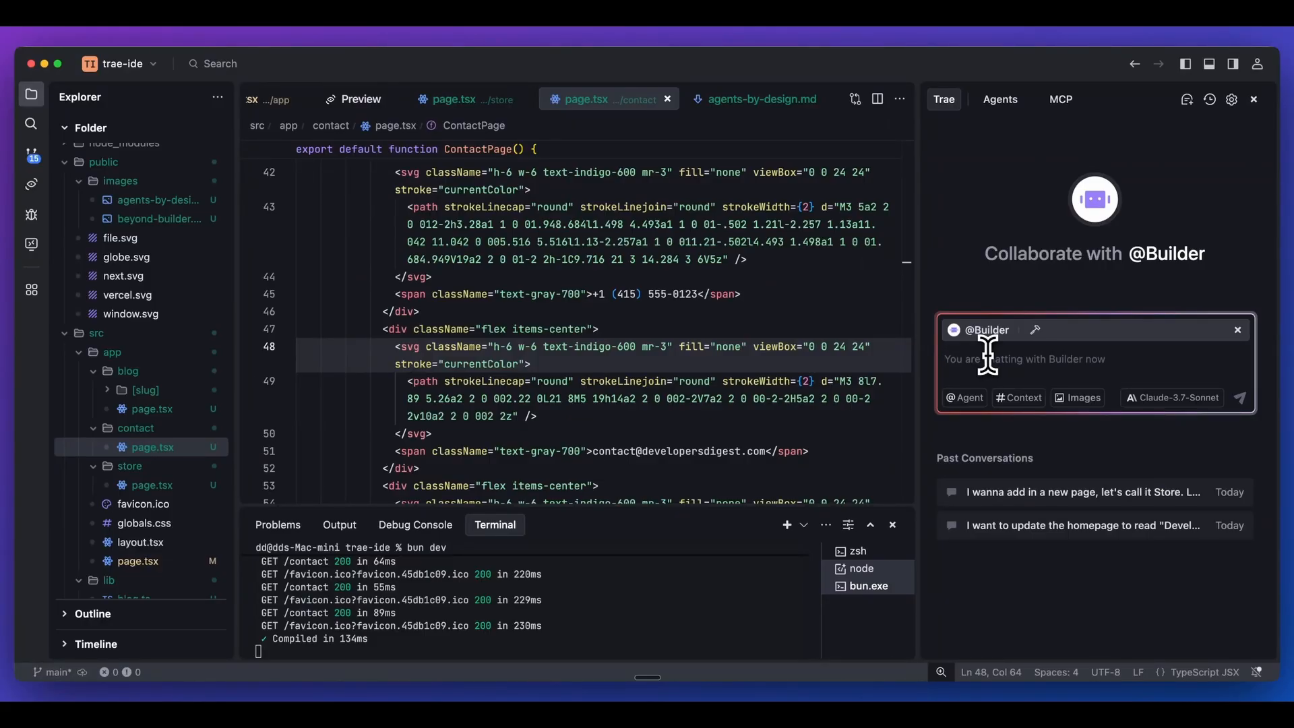
# In a new Trae chat, mention @ to select the Builder agent
pyautogui.write('@')
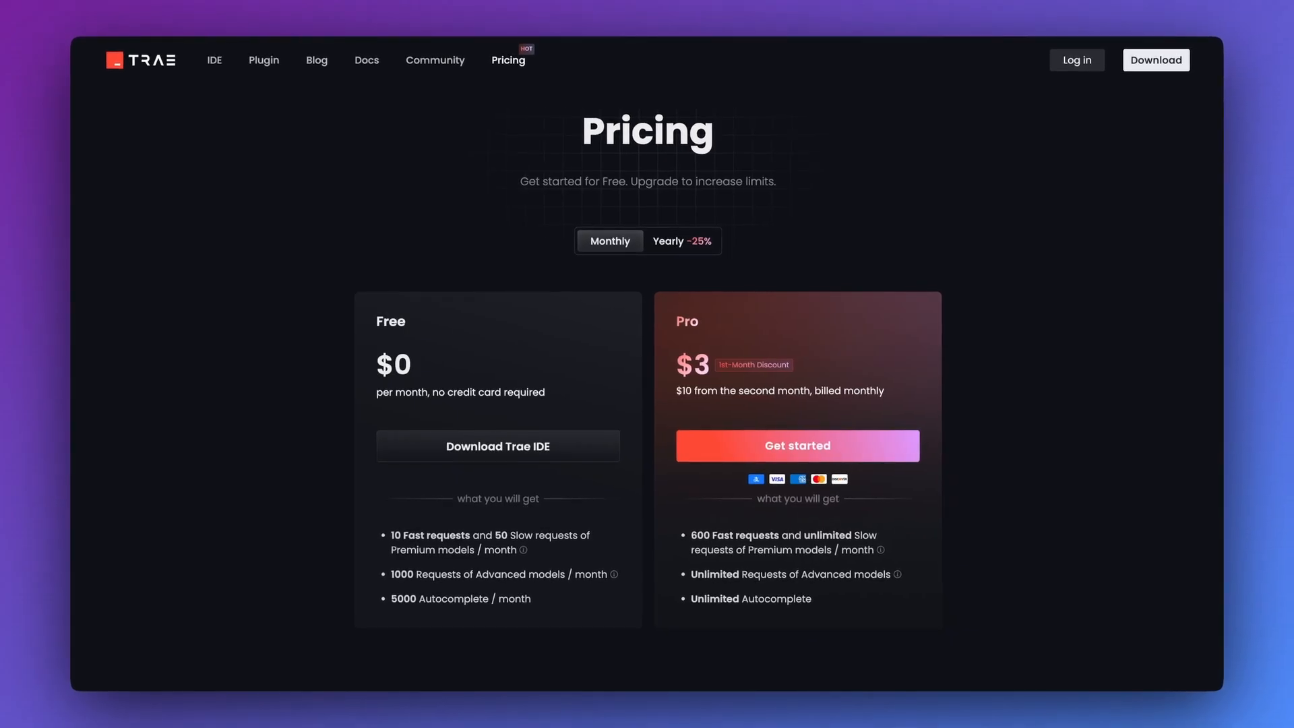
# View Trae's pricing plans: Free and Pro at $3 first month, $10 after
pyautogui.scroll(-3)
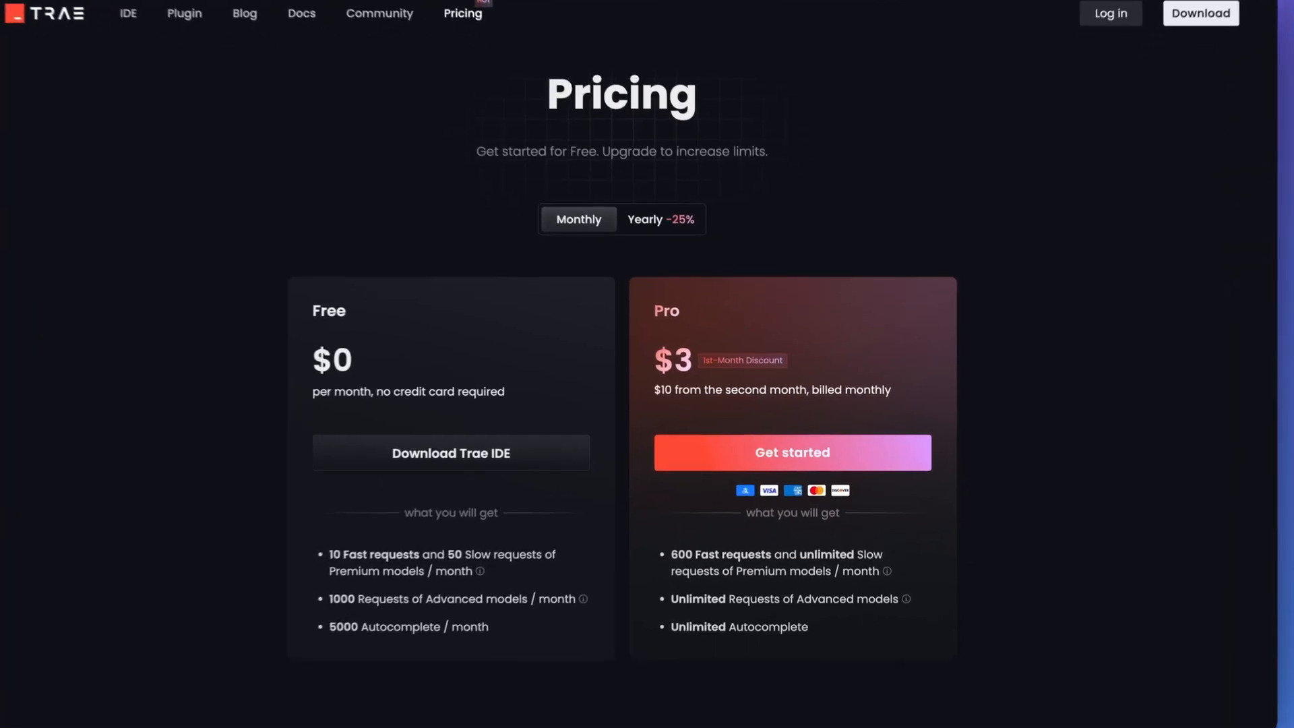